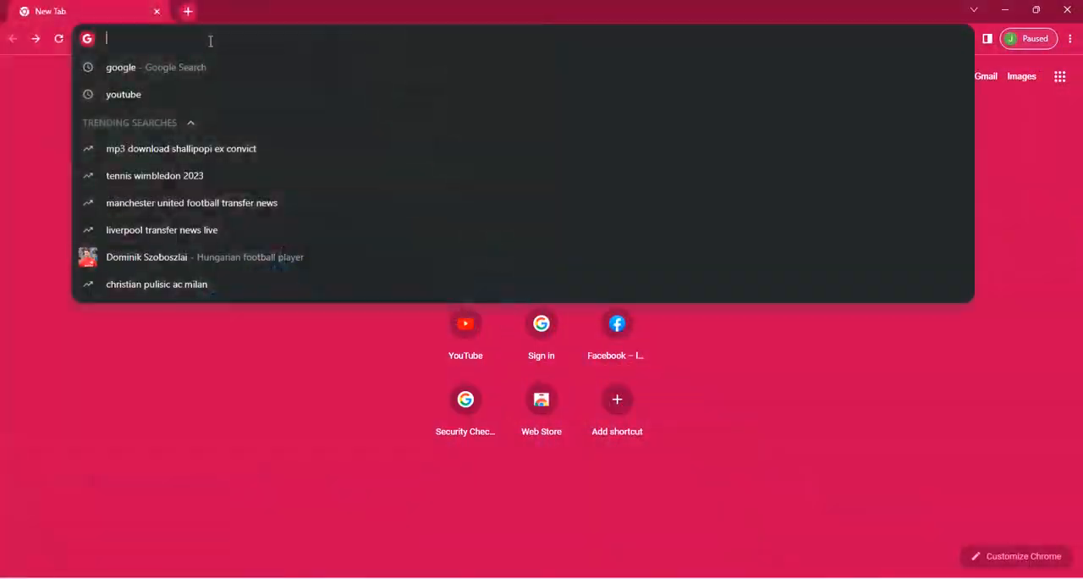
Go to facebook.com in Chrome.
{"action": "type", "text": "facebook.com/?_rdc=1&_rdr"}
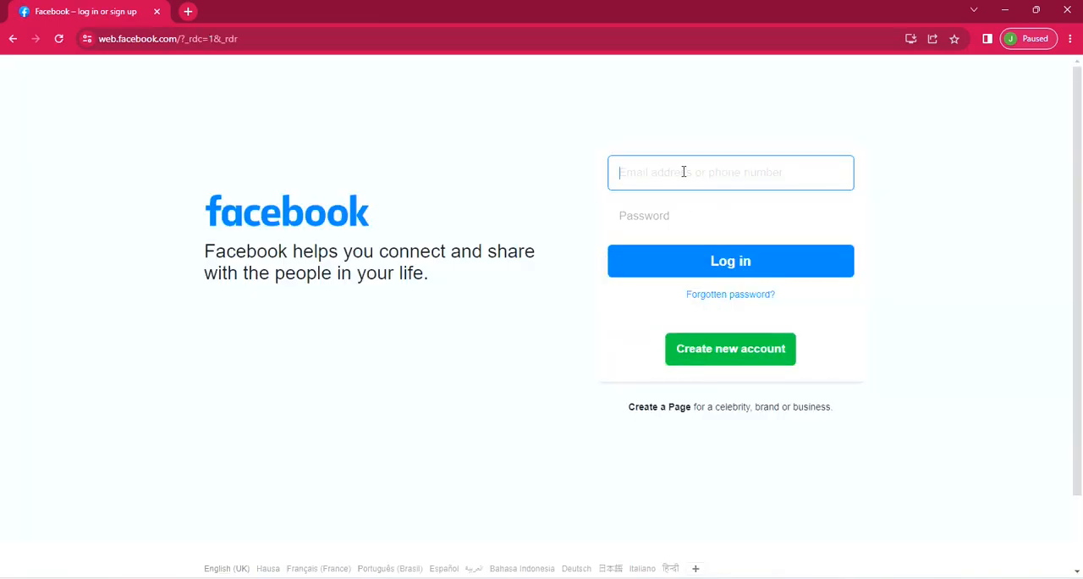
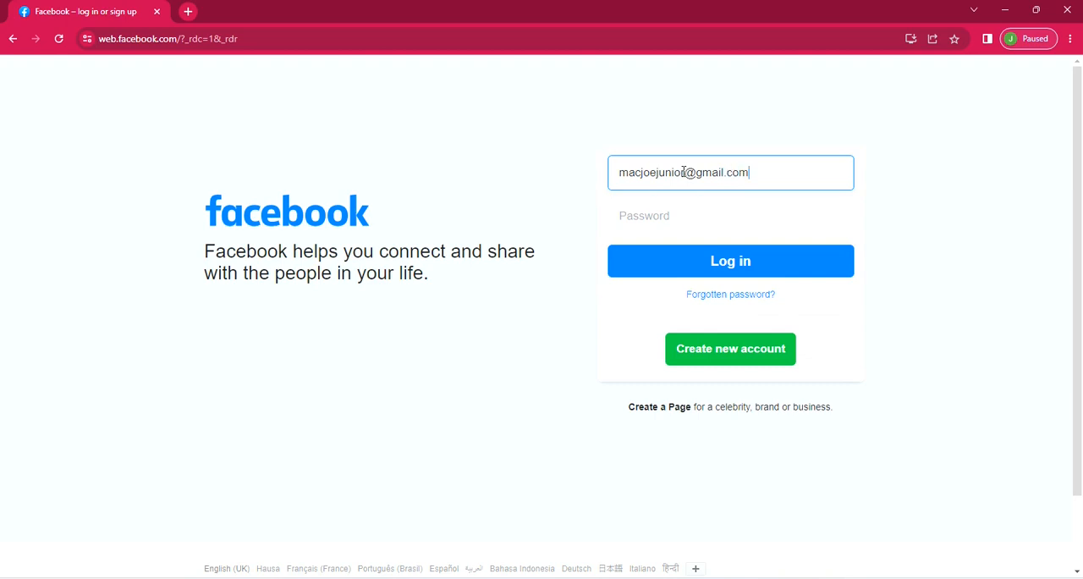
{"action": "type", "text": "password"}
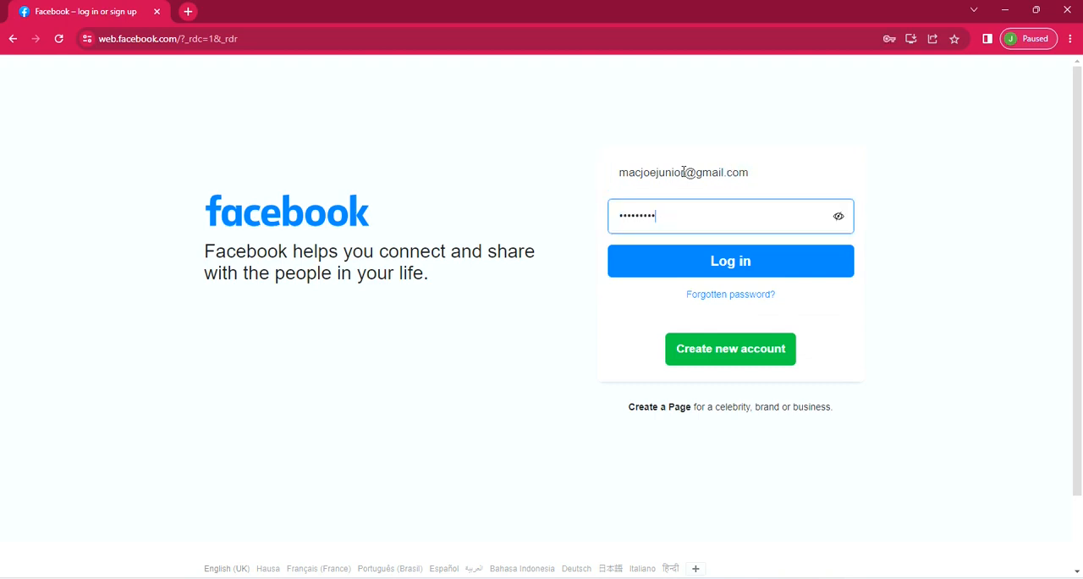
{"action": "left_click", "coordinate": [729, 260]}
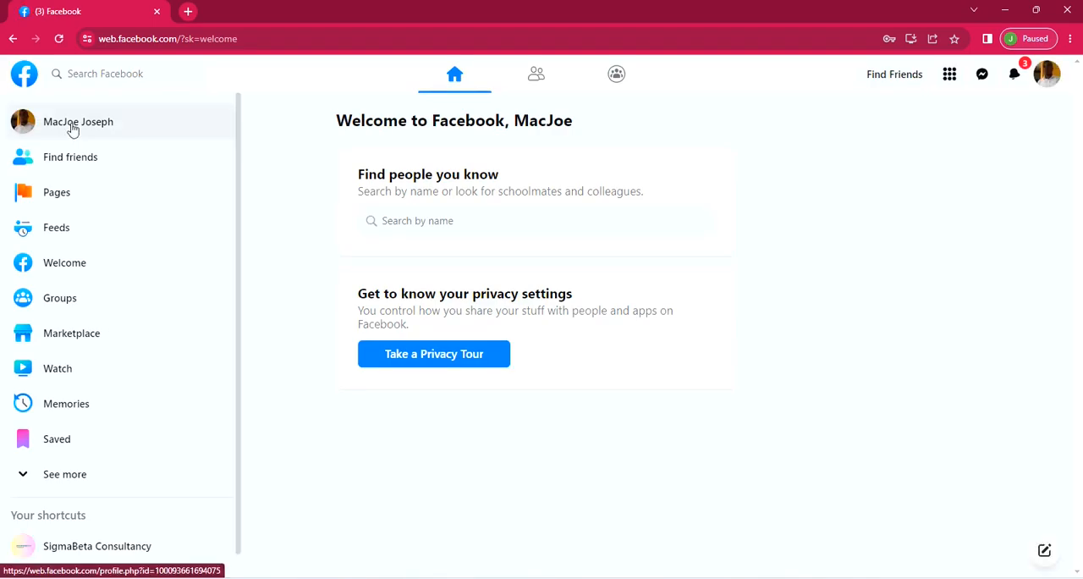
{"action": "left_click", "coordinate": [78, 121]}
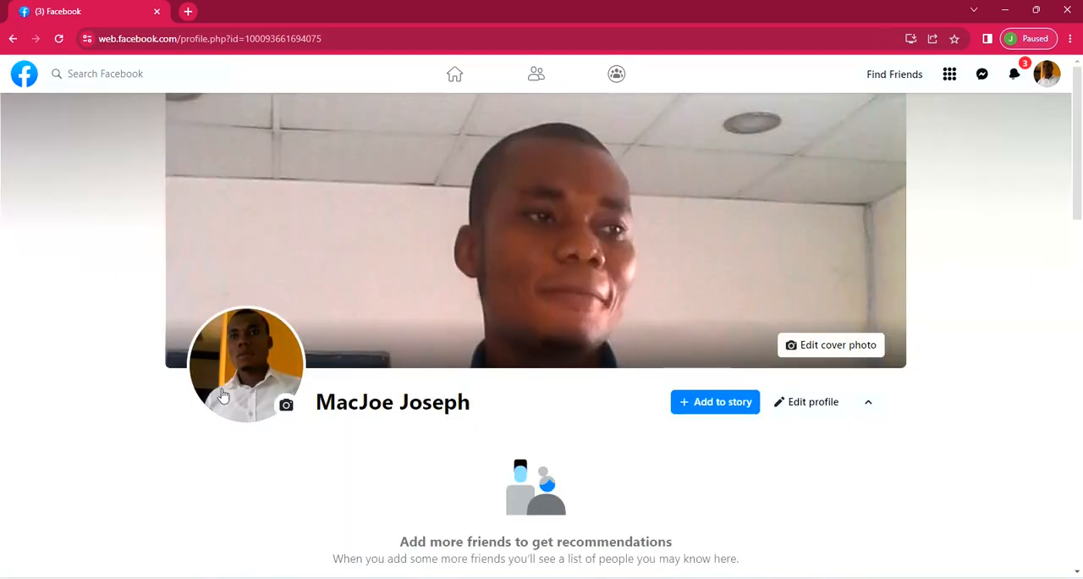
{"action": "mouse_move", "coordinate": [271, 390]}
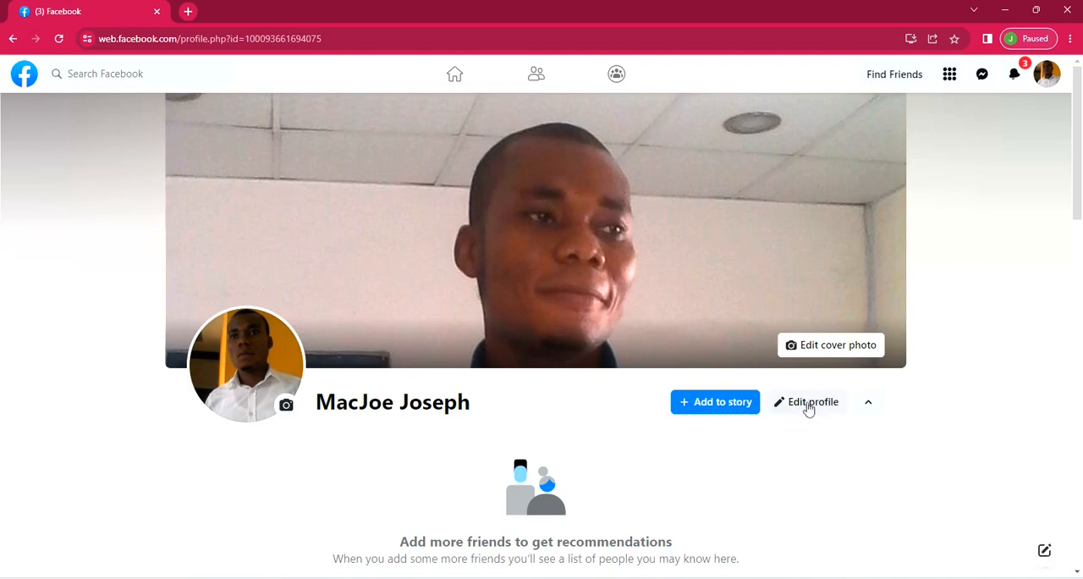
{"action": "mouse_move", "coordinate": [813, 410]}
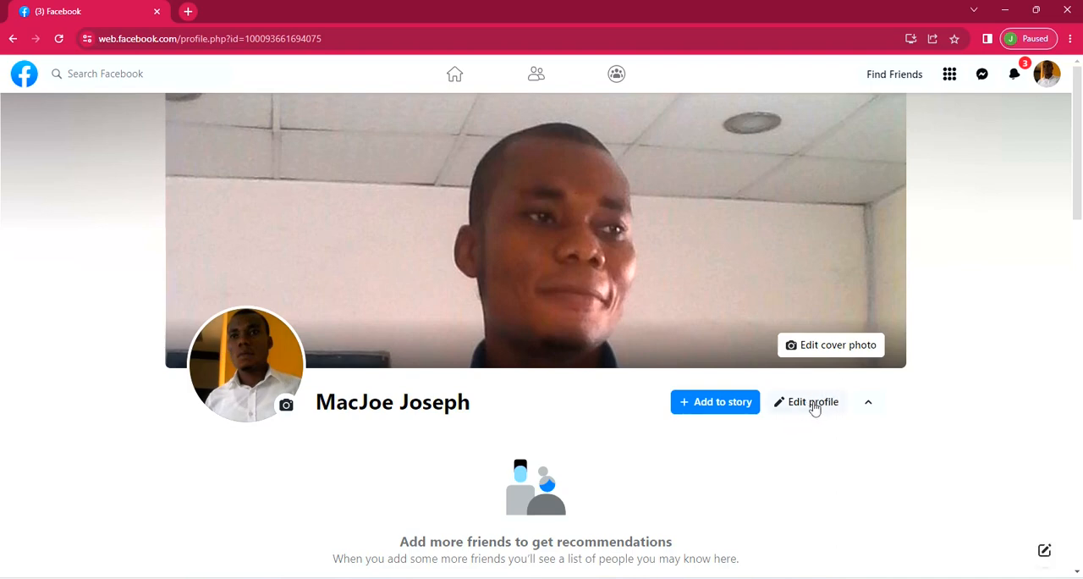
Open Edit profile and choose to edit the profile picture.
{"action": "left_click", "coordinate": [806, 401]}
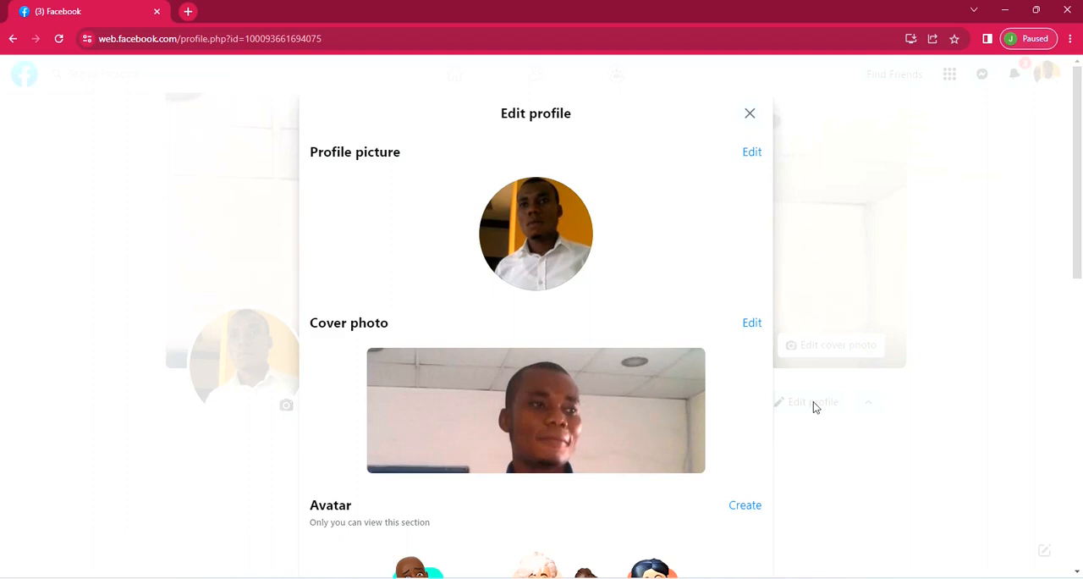
{"action": "mouse_move", "coordinate": [696, 240]}
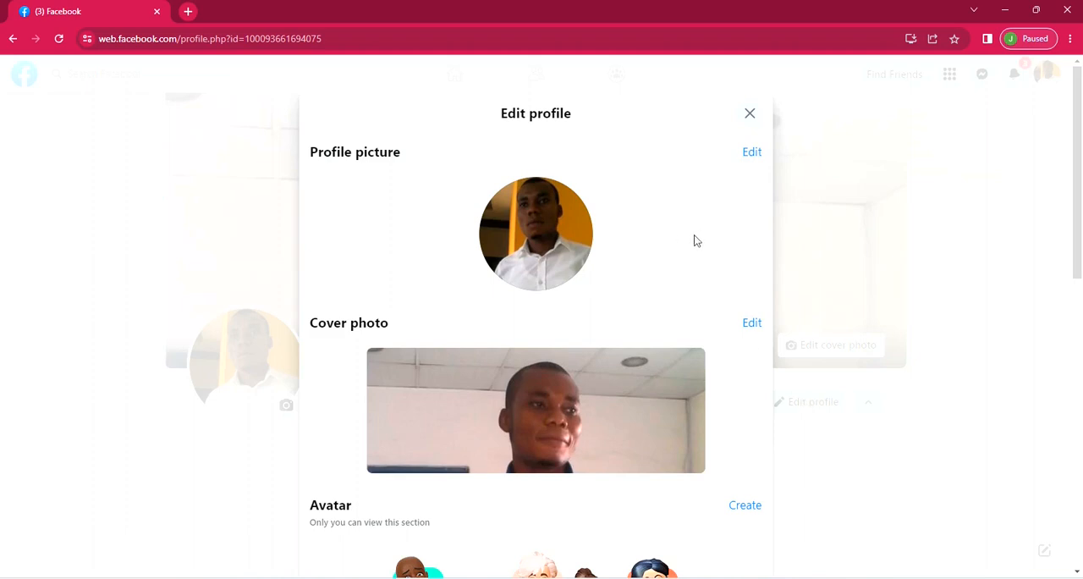
{"action": "mouse_move", "coordinate": [667, 244]}
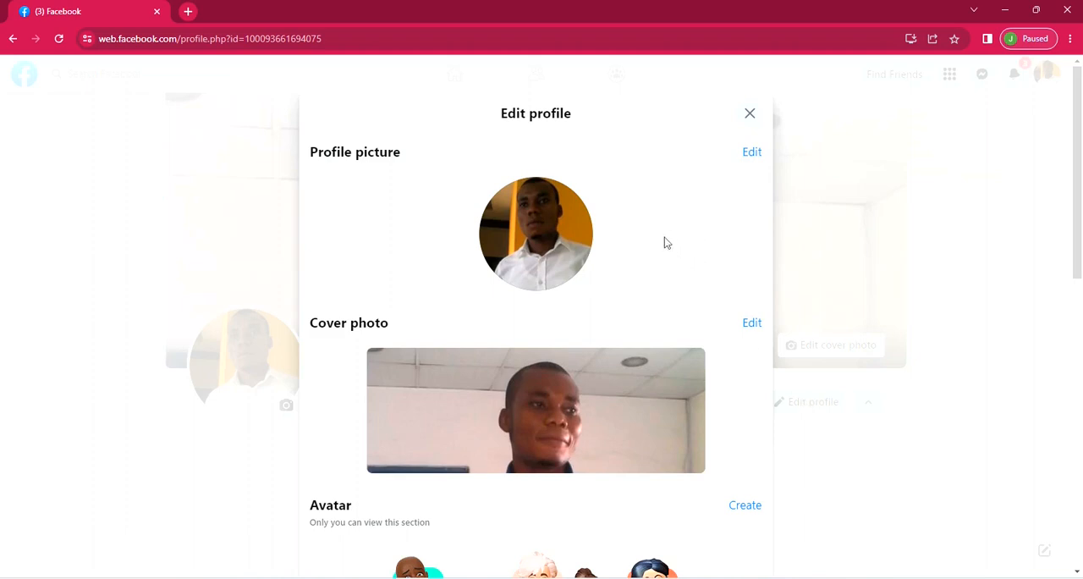
{"action": "mouse_move", "coordinate": [752, 152]}
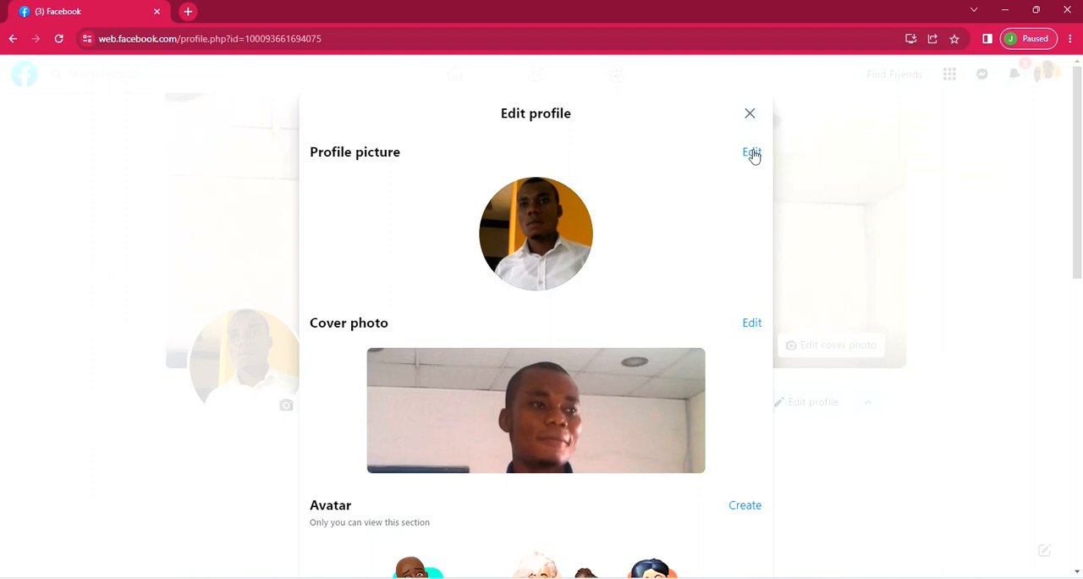
{"action": "left_click", "coordinate": [752, 153]}
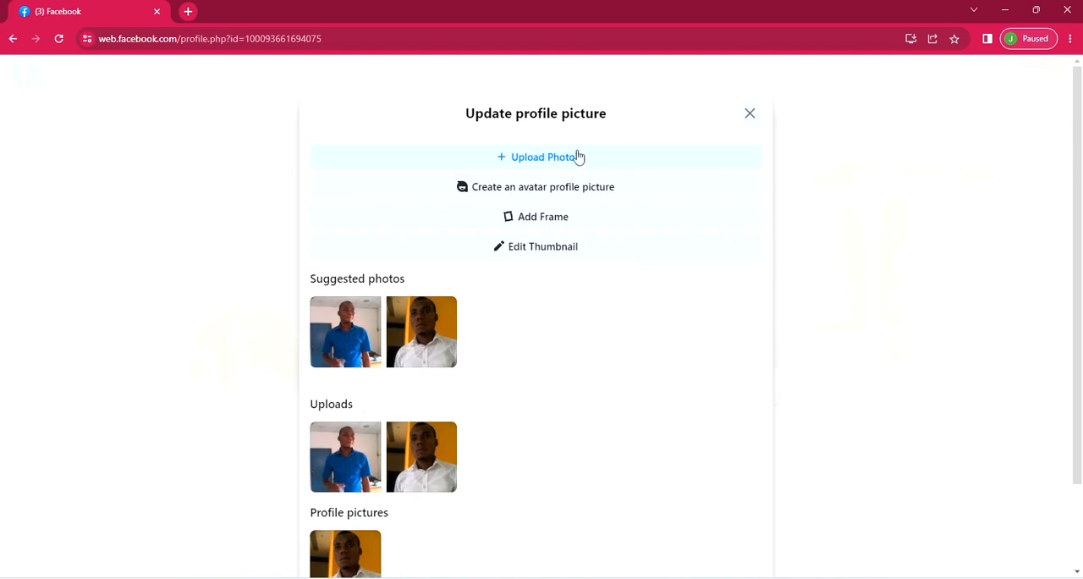
{"action": "mouse_move", "coordinate": [602, 160]}
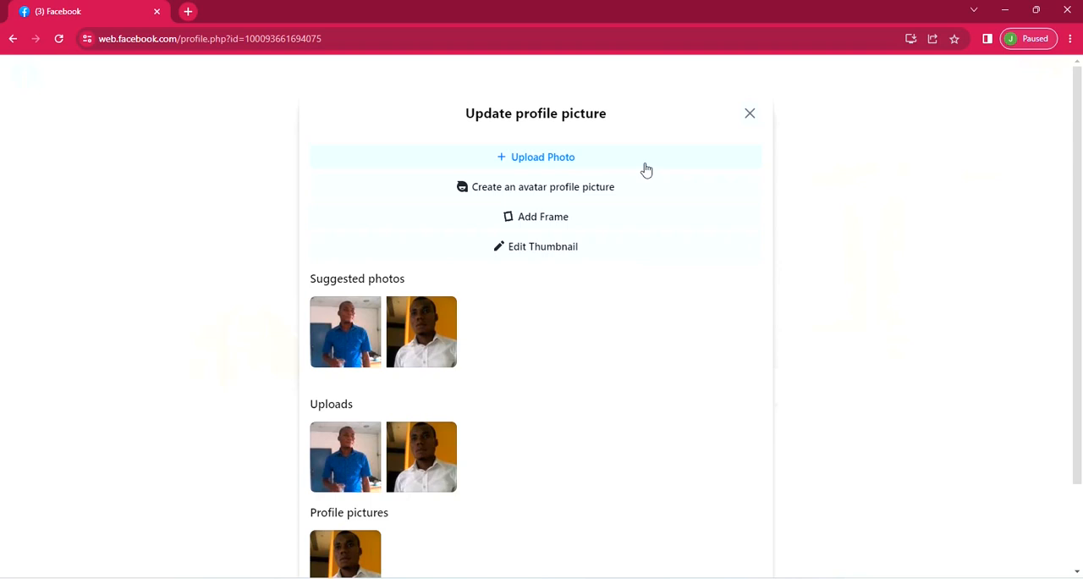
{"action": "mouse_move", "coordinate": [610, 187]}
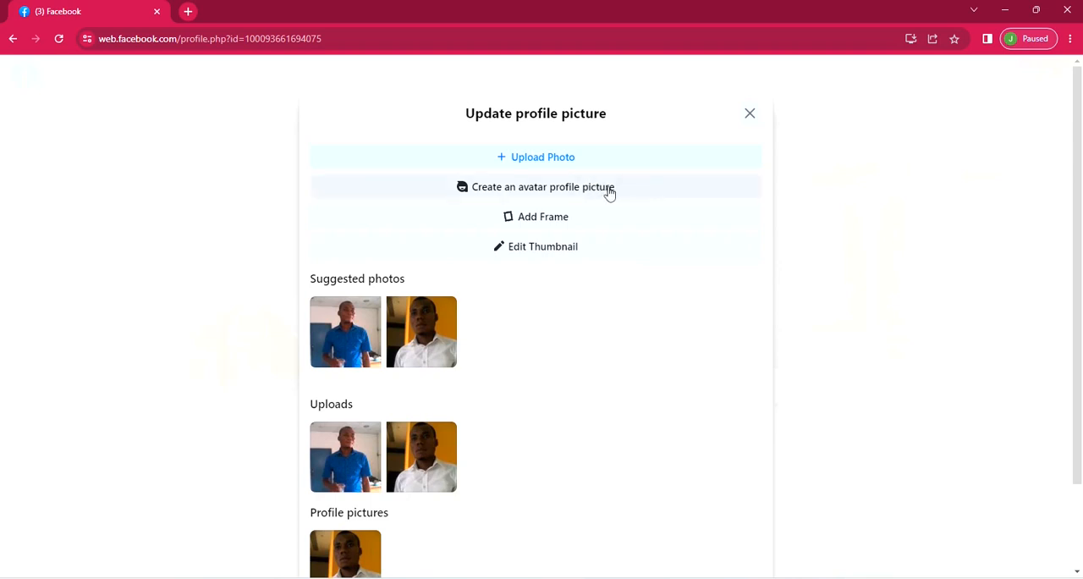
{"action": "mouse_move", "coordinate": [620, 191]}
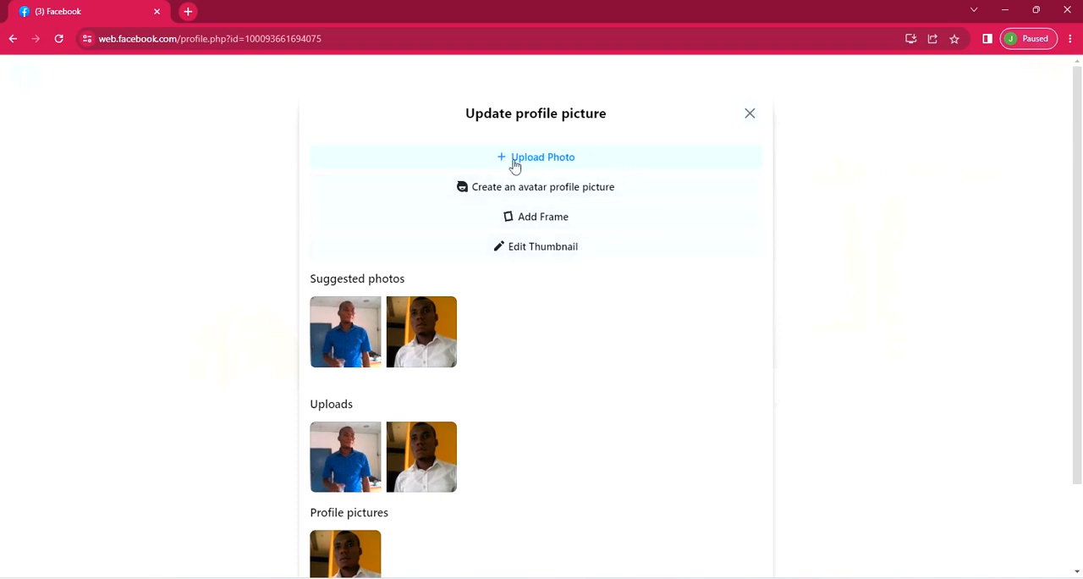
{"action": "mouse_move", "coordinate": [734, 164]}
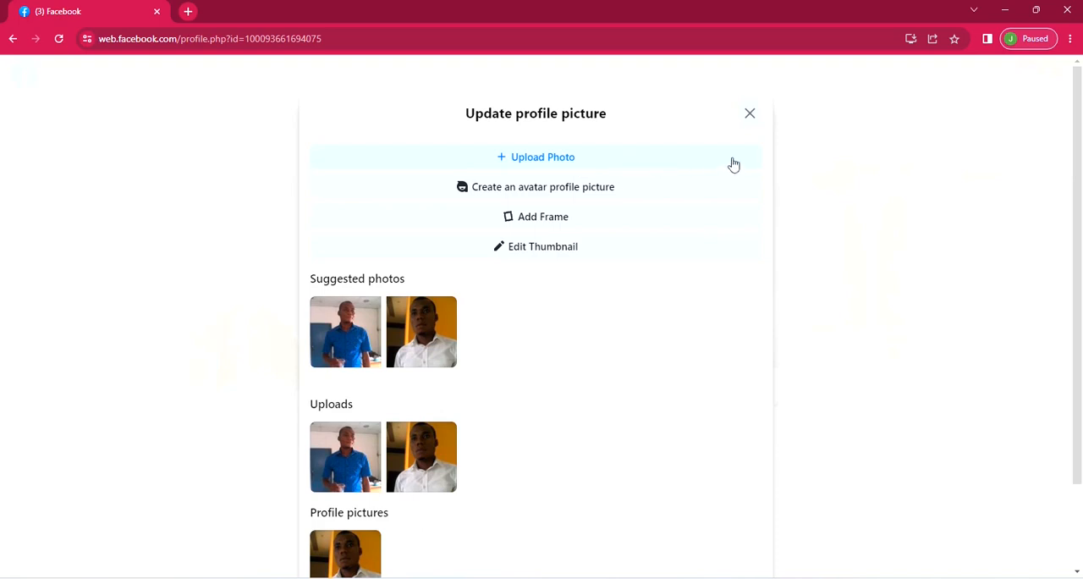
Upload the black hat image from the Photos folder as the new picture.
{"action": "left_click", "coordinate": [543, 156]}
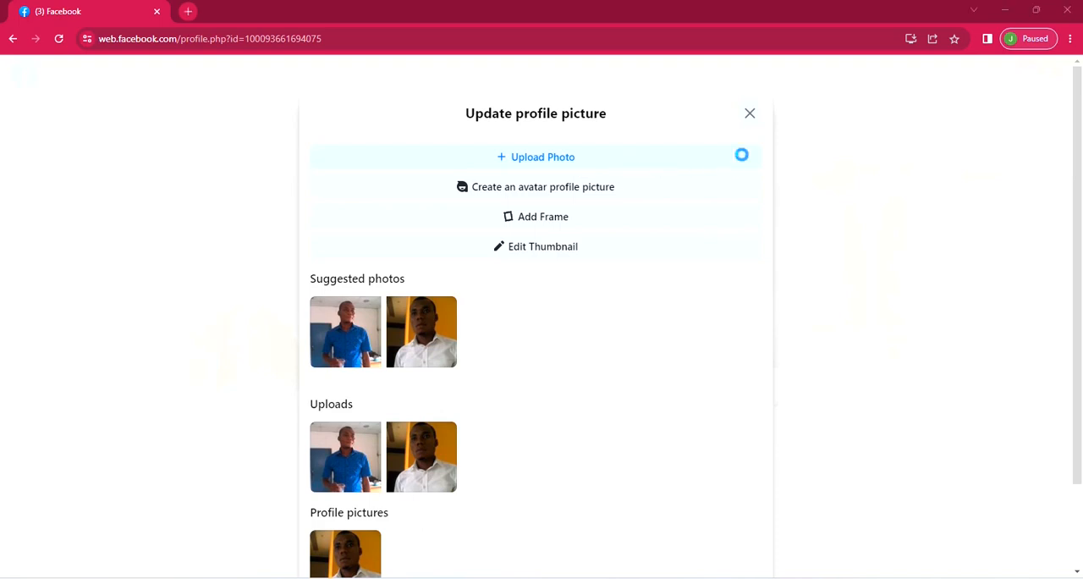
{"action": "left_click", "coordinate": [535, 157]}
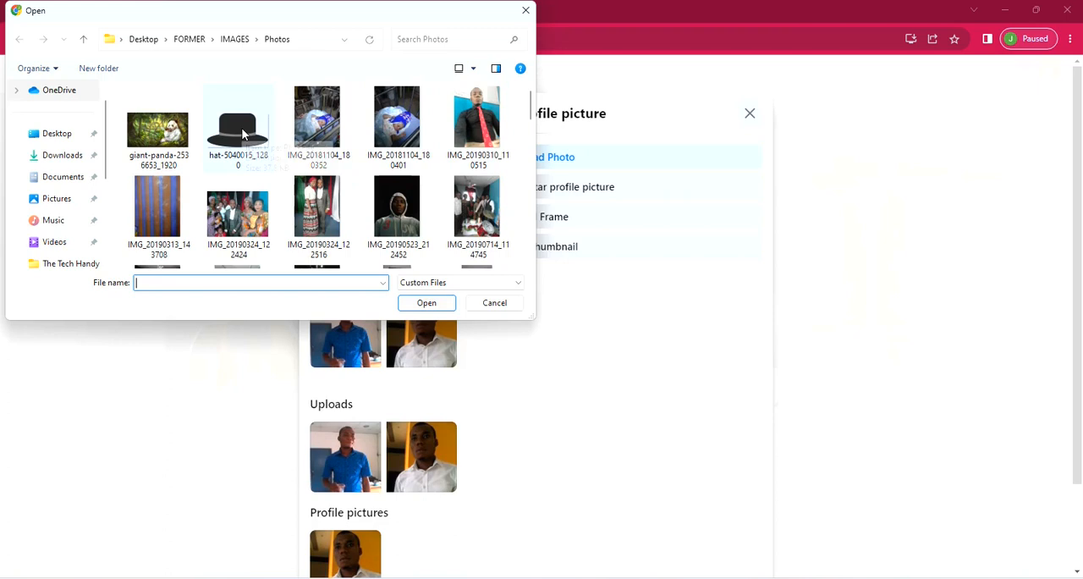
{"action": "left_click", "coordinate": [238, 127]}
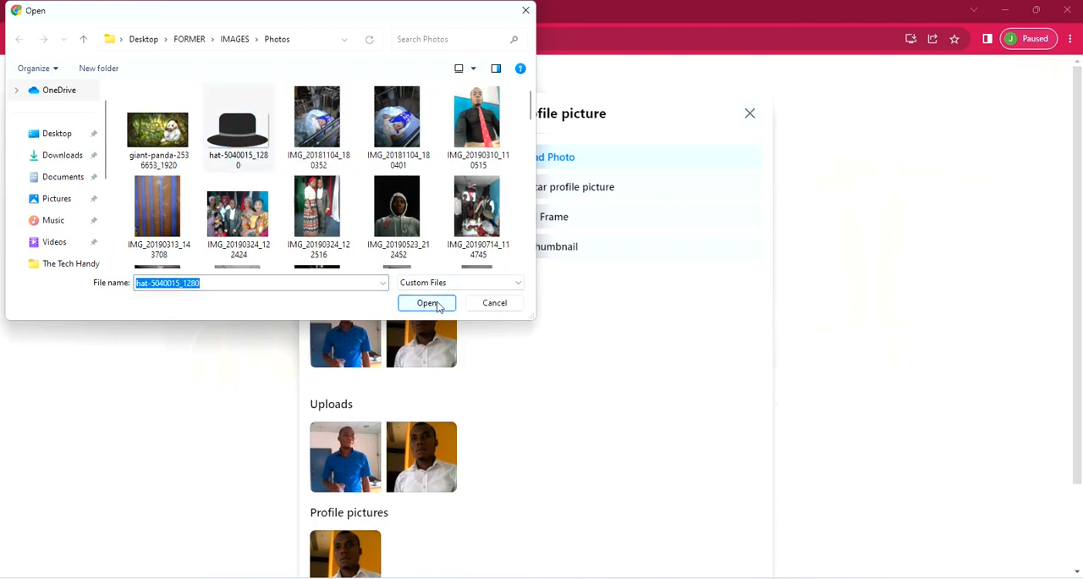
{"action": "left_click", "coordinate": [427, 303]}
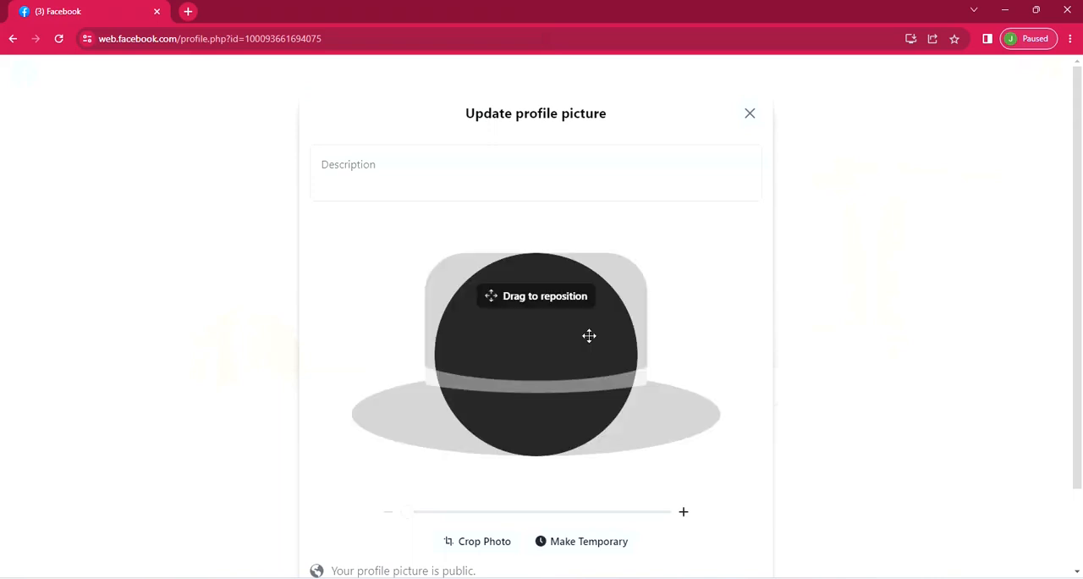
{"action": "mouse_move", "coordinate": [571, 322]}
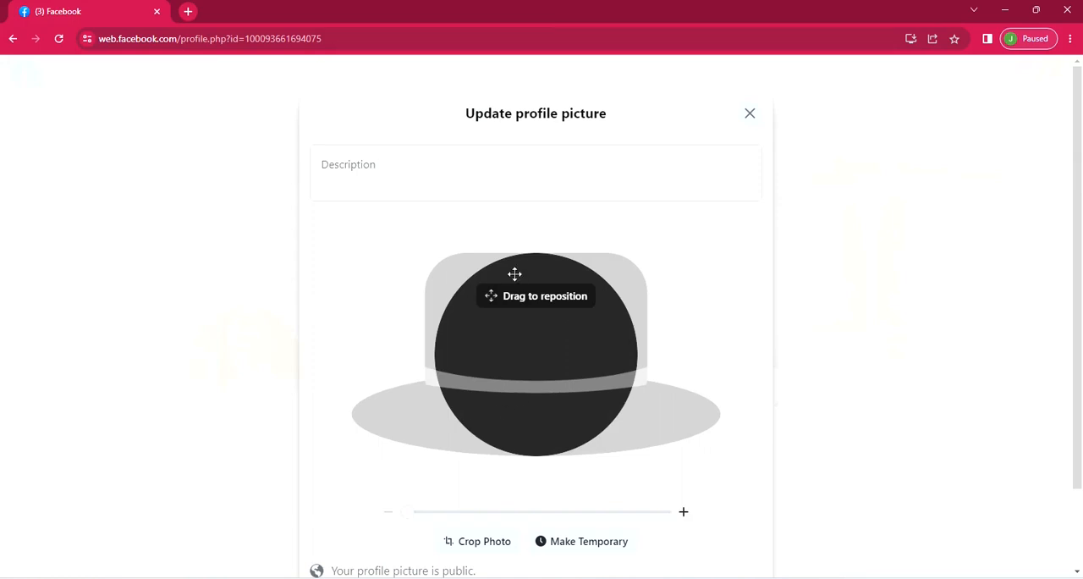
{"action": "mouse_move", "coordinate": [542, 324]}
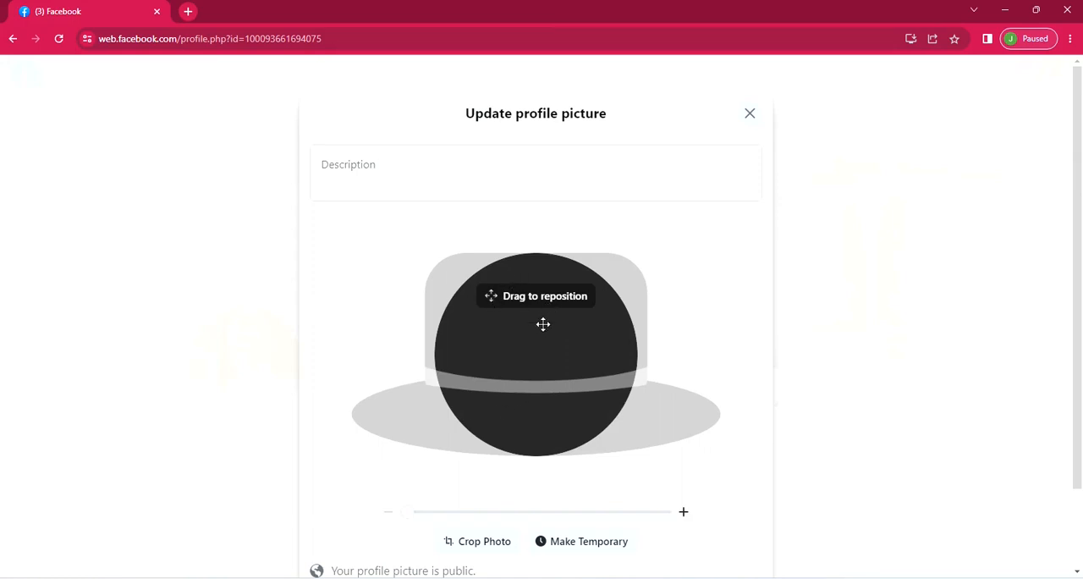
Re-centre the hat photo in the circular crop and select the description box.
{"action": "left_click_drag", "start_coordinate": [543, 324], "coordinate": [495, 306]}
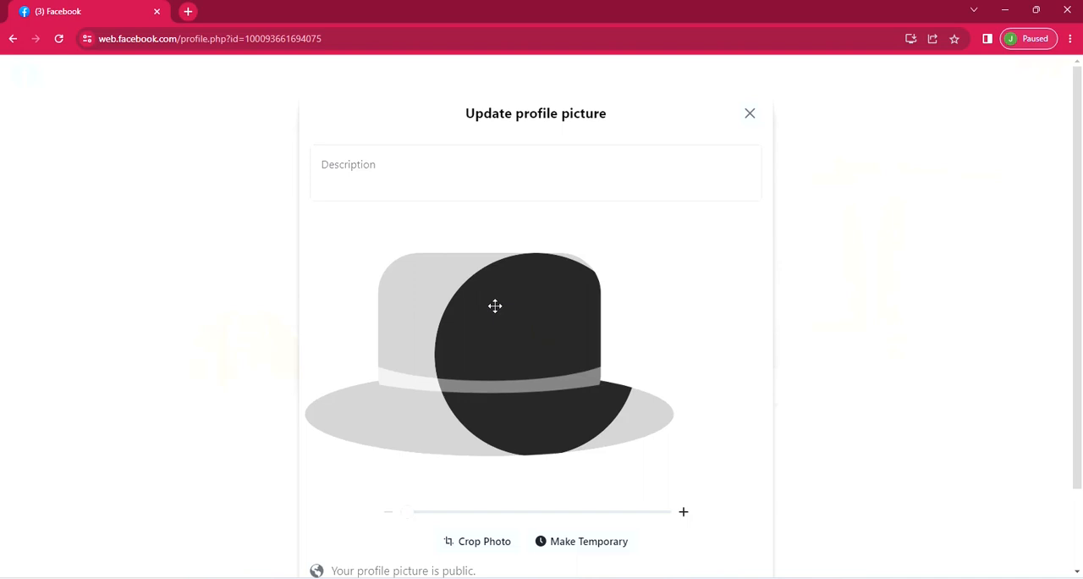
{"action": "left_click_drag", "start_coordinate": [495, 305], "coordinate": [557, 308]}
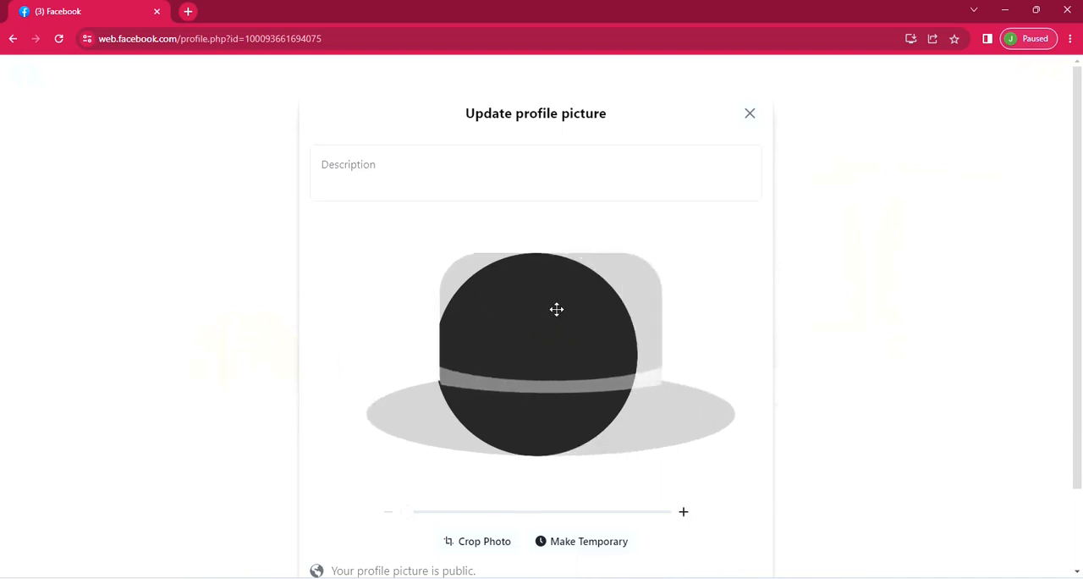
{"action": "left_click_drag", "start_coordinate": [415, 511], "coordinate": [440, 512]}
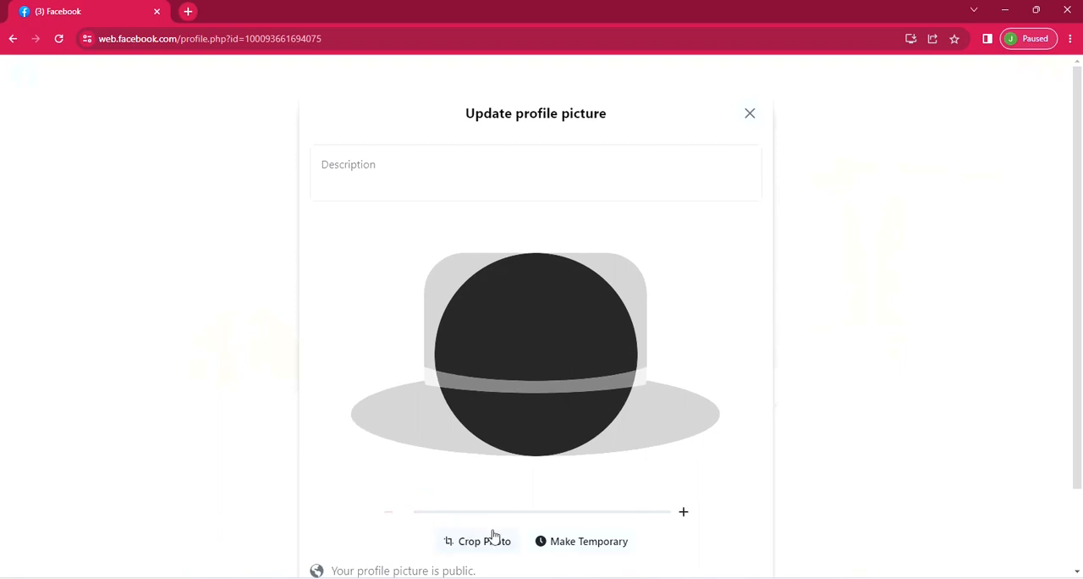
{"action": "mouse_move", "coordinate": [691, 401]}
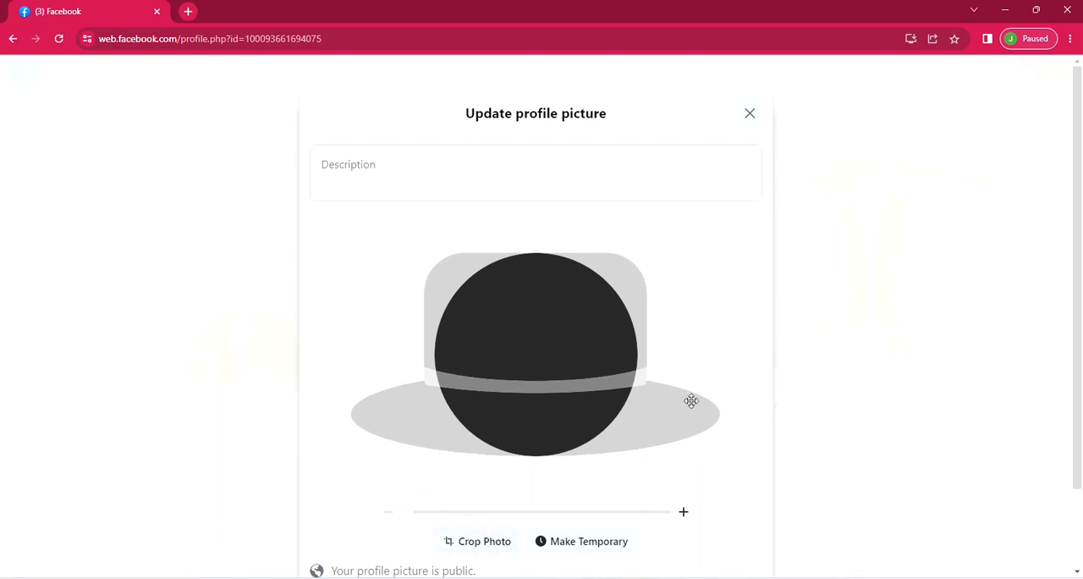
{"action": "scroll", "scroll_direction": "down", "scroll_amount": 3}
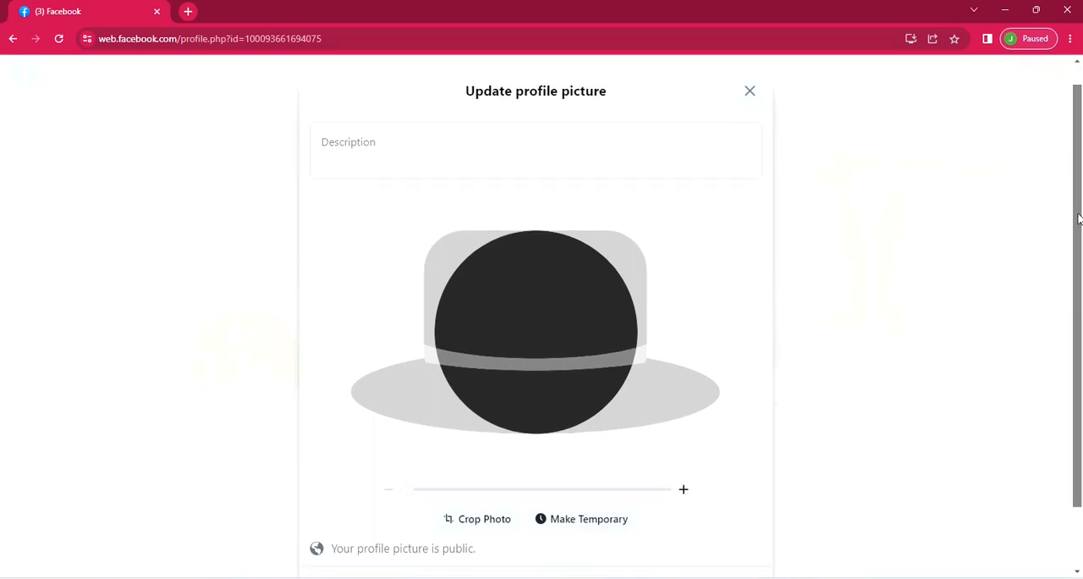
{"action": "left_click", "coordinate": [535, 151]}
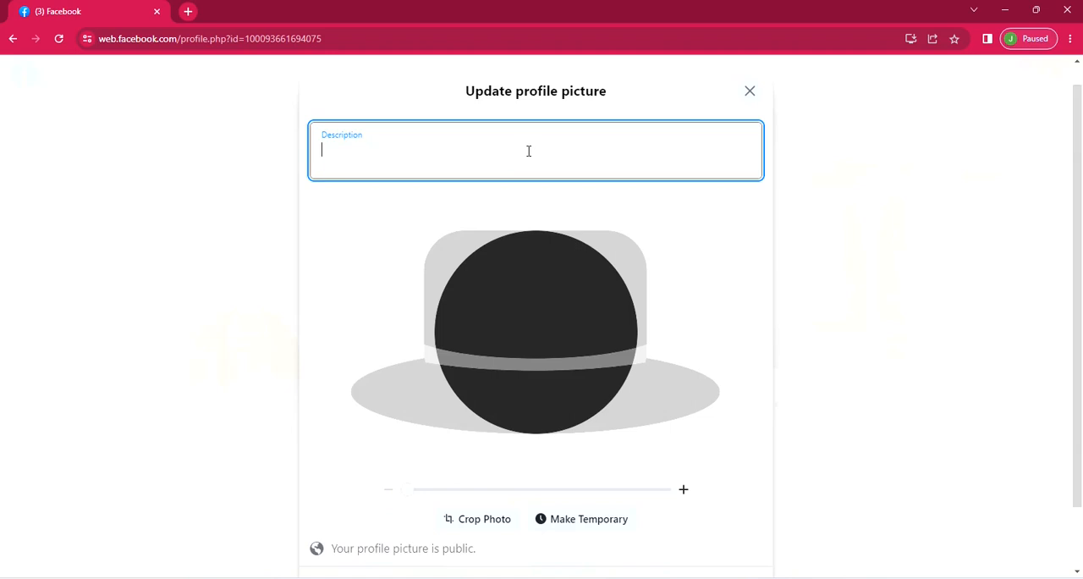
Caption the hat photo 'Hat of Honor', save it, and close Edit profile.
{"action": "type", "text": "Hat of Hono"}
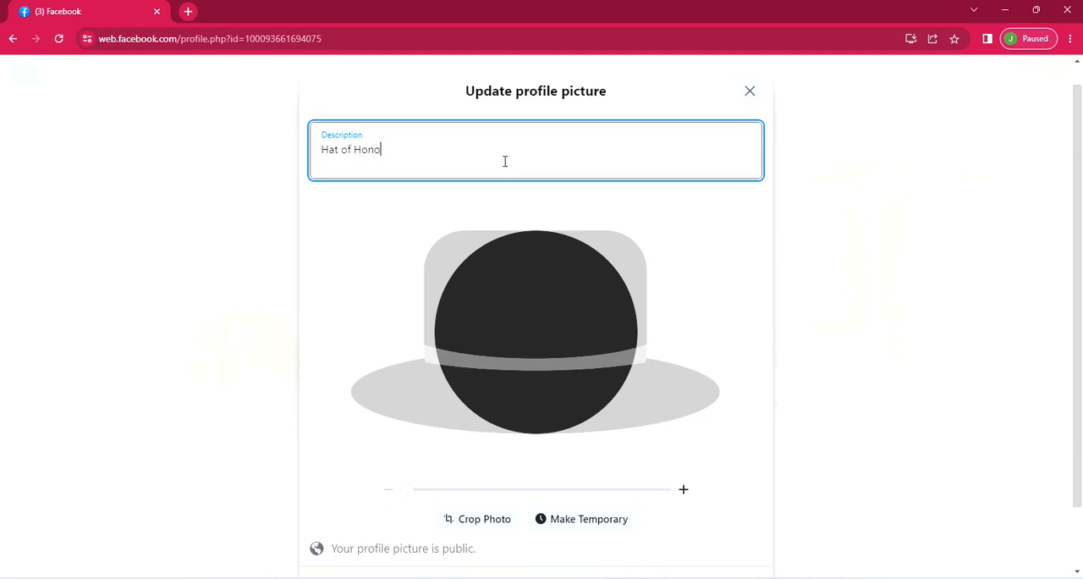
{"action": "type", "text": "r"}
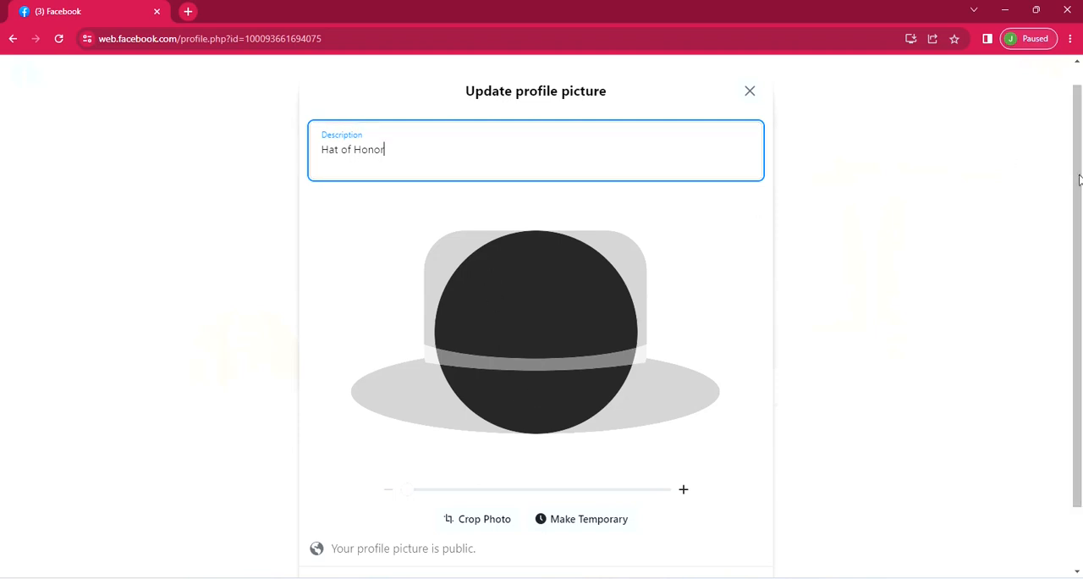
{"action": "scroll", "scroll_direction": "down", "scroll_amount": 3}
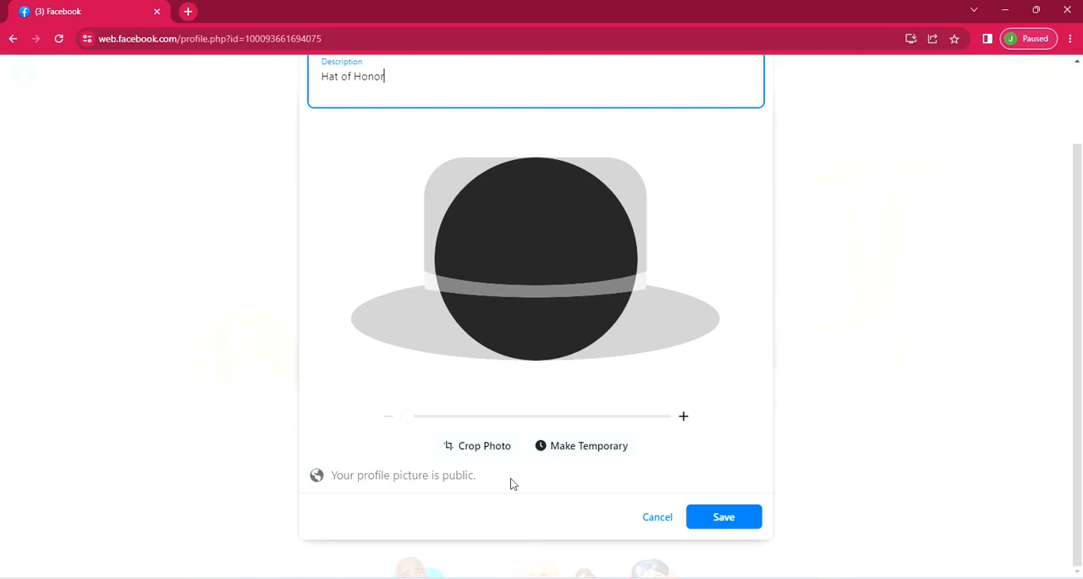
{"action": "left_click", "coordinate": [723, 516]}
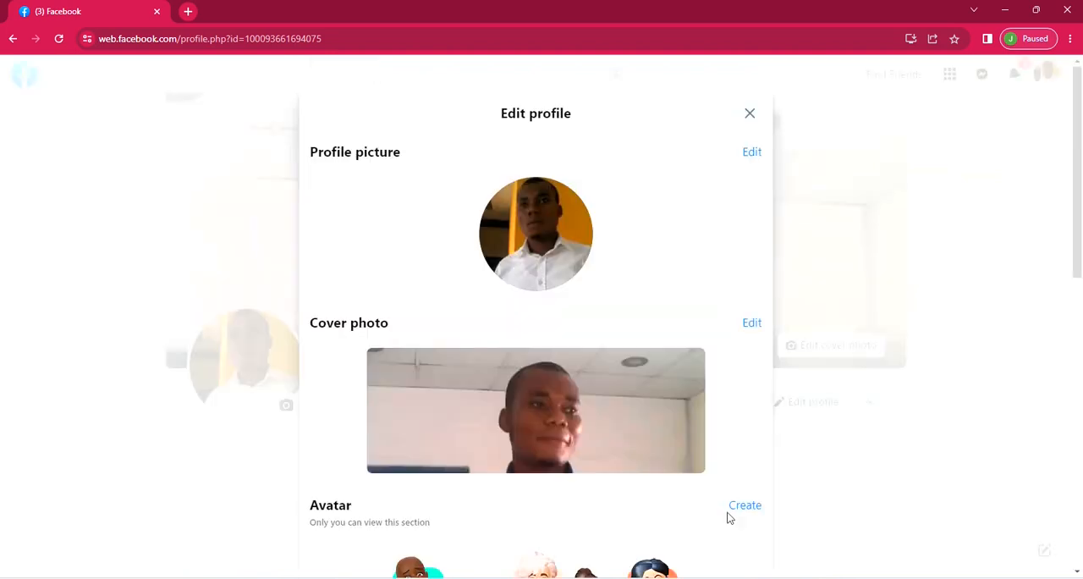
{"action": "left_click", "coordinate": [749, 113]}
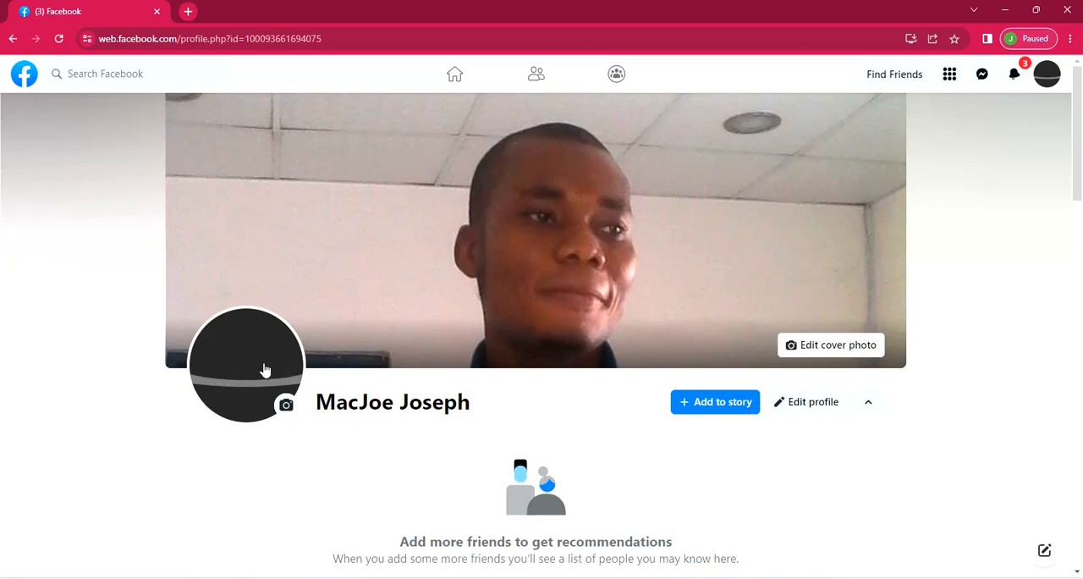
{"action": "mouse_move", "coordinate": [451, 376]}
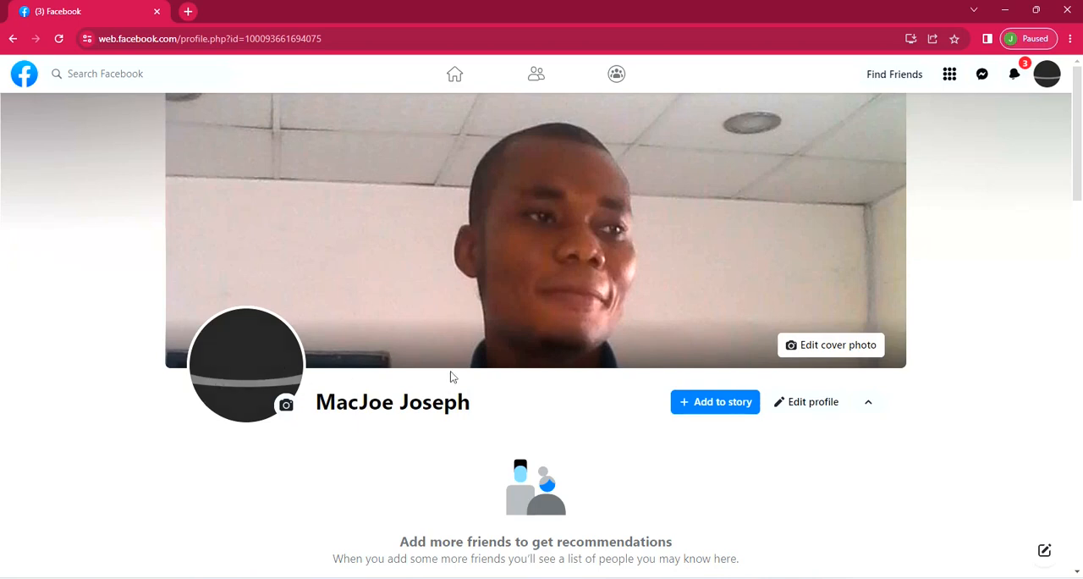
From the profile picture's camera icon, choose 'Create an avatar profile picture'.
{"action": "scroll", "scroll_direction": "down", "scroll_amount": 3}
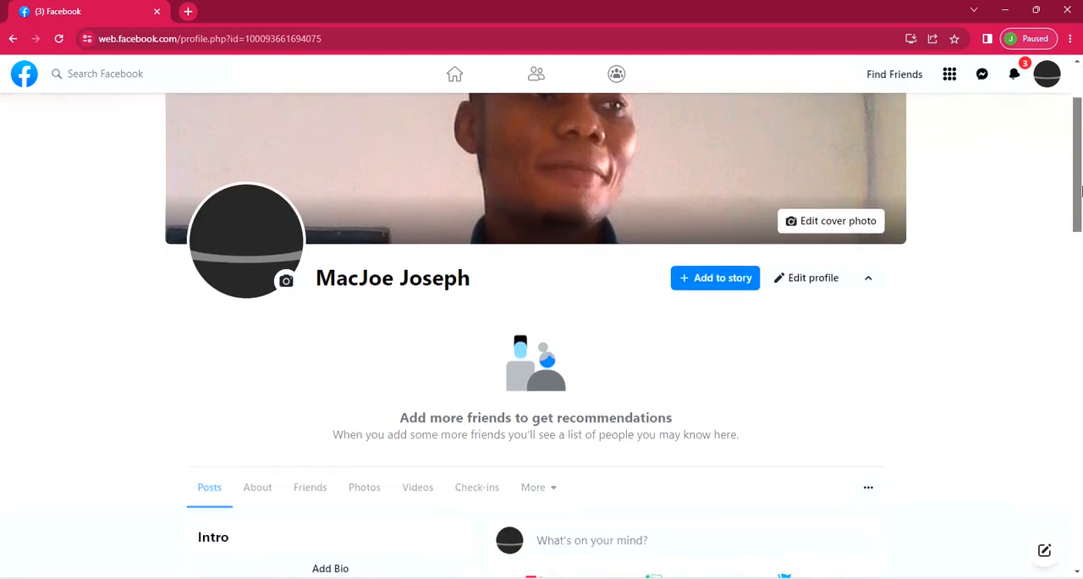
{"action": "scroll", "scroll_direction": "up", "scroll_amount": 3}
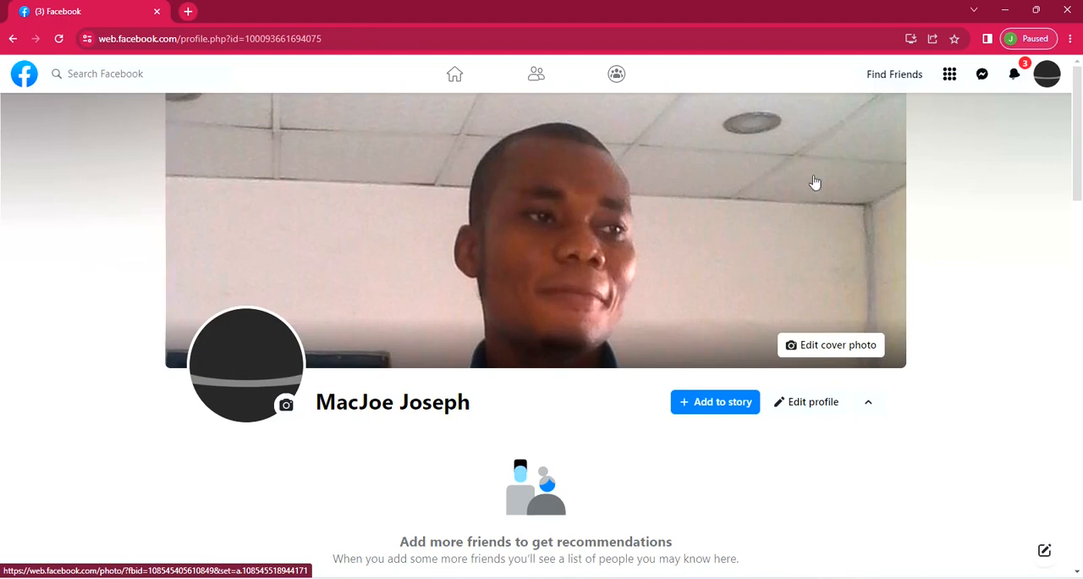
{"action": "mouse_move", "coordinate": [728, 186]}
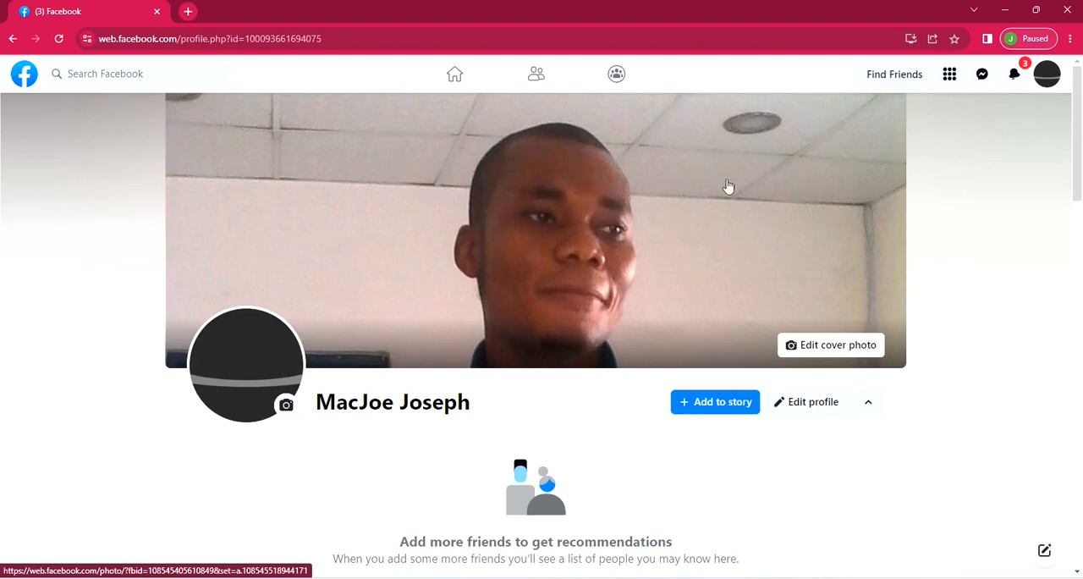
{"action": "mouse_move", "coordinate": [786, 212]}
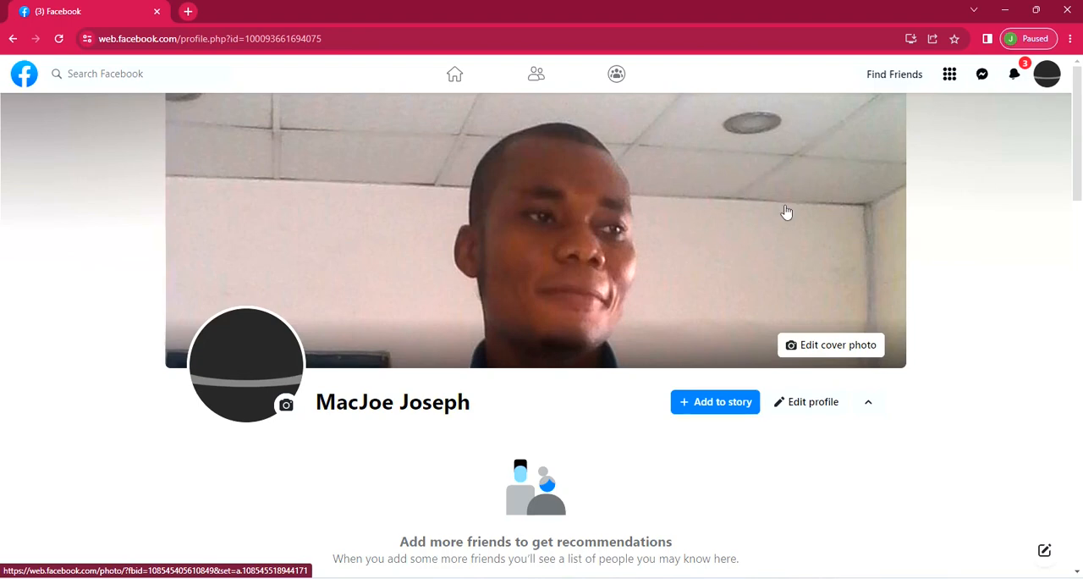
{"action": "mouse_move", "coordinate": [916, 271]}
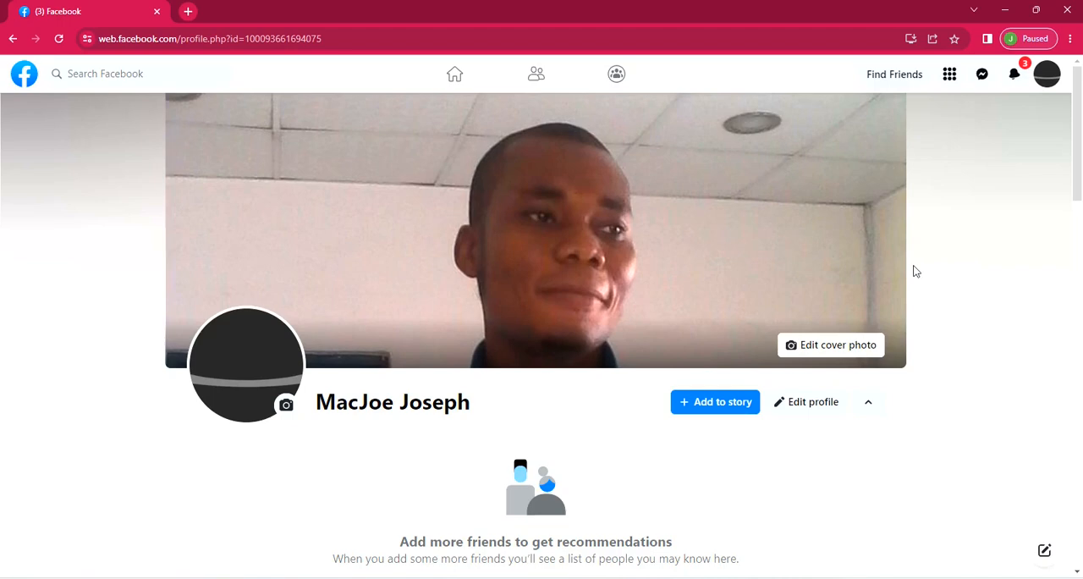
{"action": "left_click", "coordinate": [286, 405]}
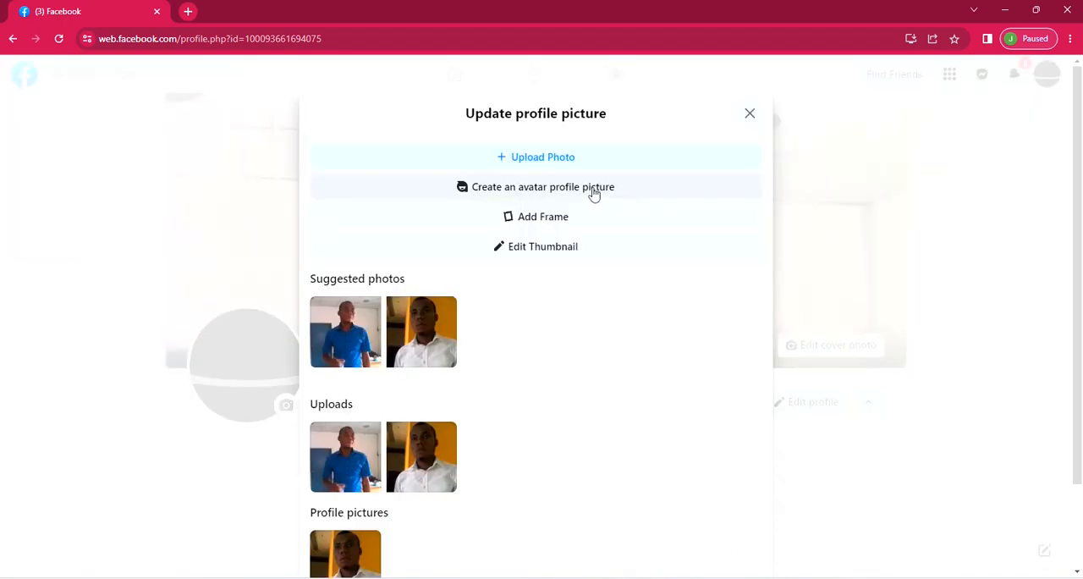
{"action": "left_click", "coordinate": [542, 187]}
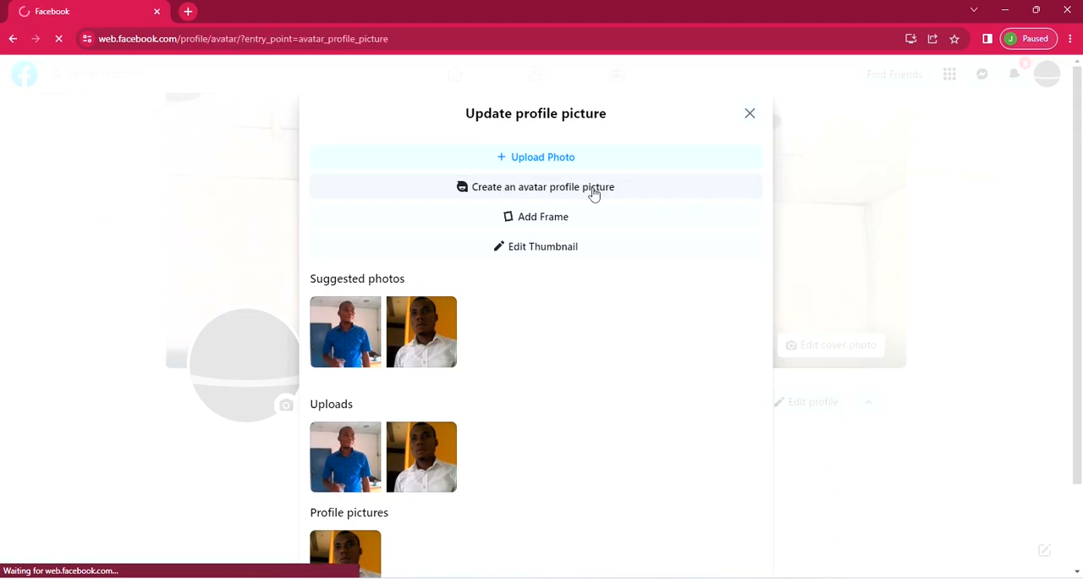
{"action": "left_click", "coordinate": [536, 187]}
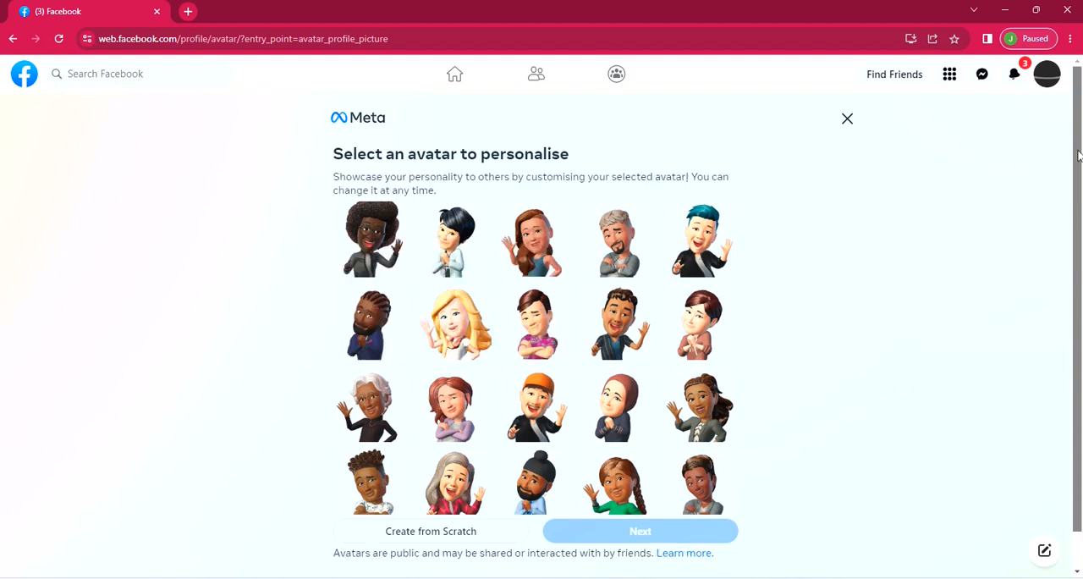
{"action": "mouse_move", "coordinate": [843, 267]}
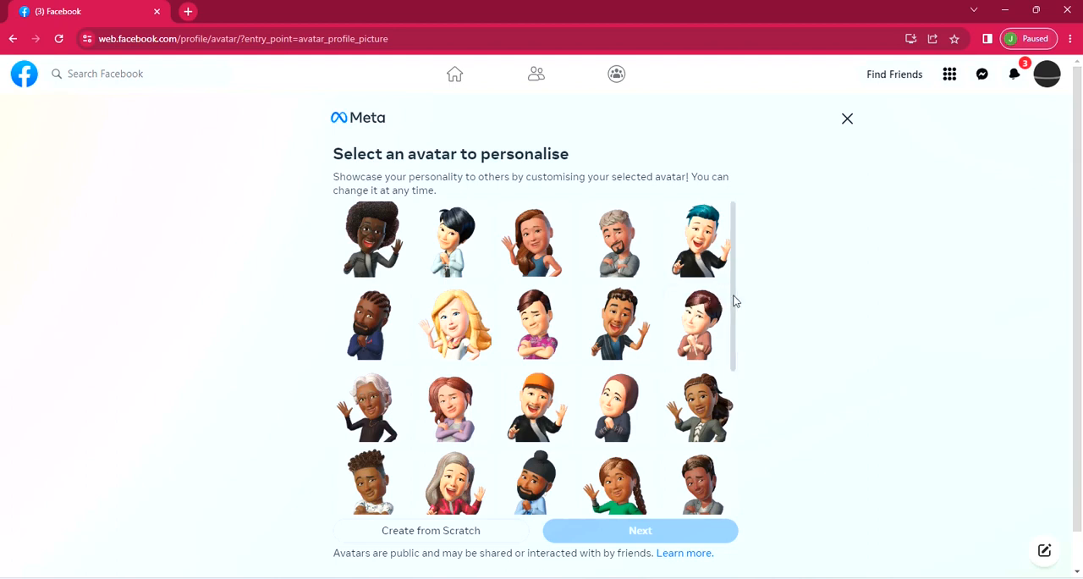
Pick the bald, bearded avatar in the grid's last row and continue.
{"action": "scroll", "scroll_direction": "down", "scroll_amount": 3}
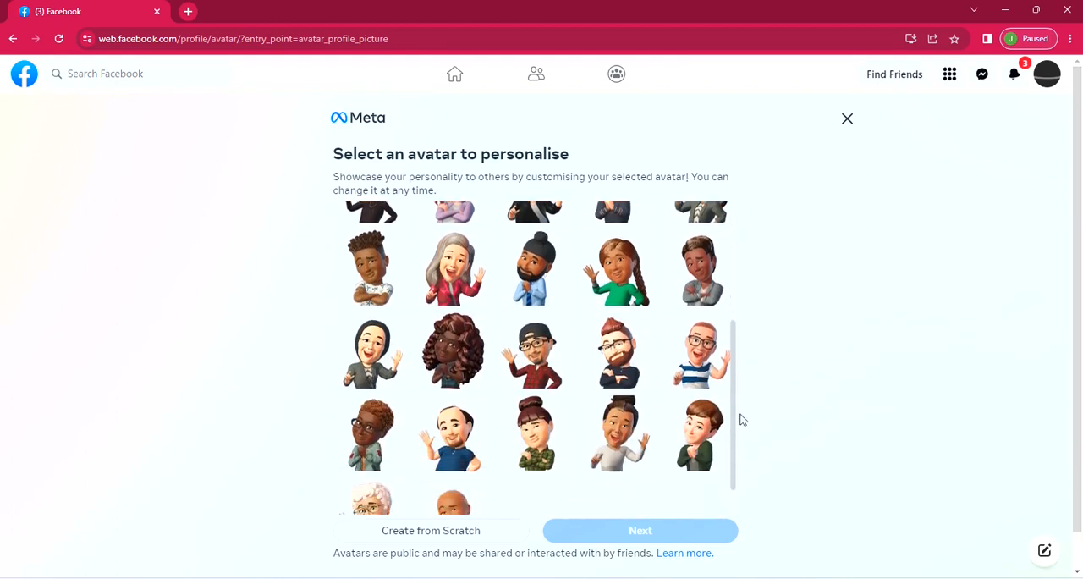
{"action": "scroll", "scroll_direction": "down", "scroll_amount": 3}
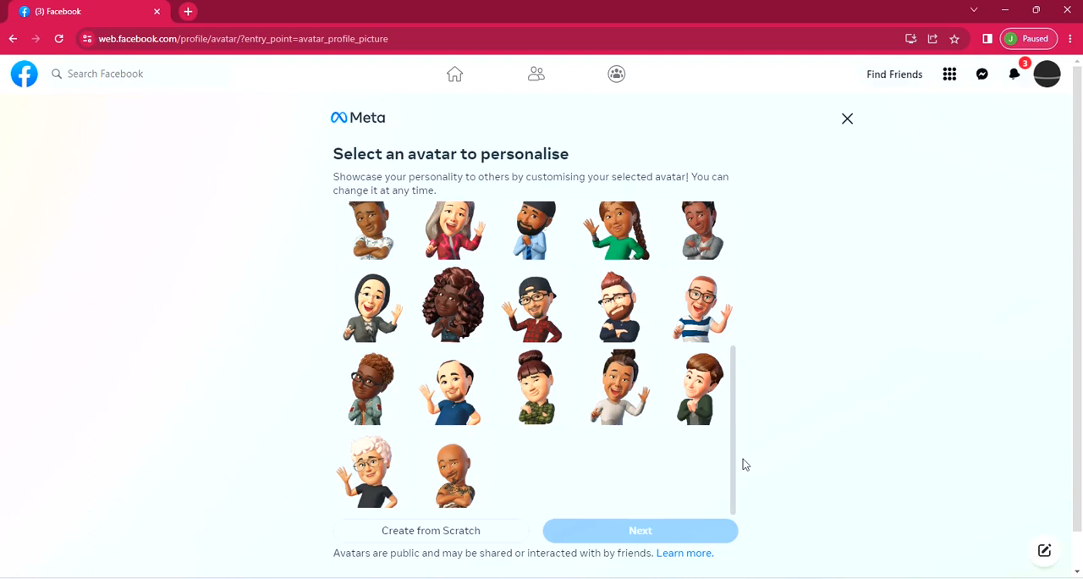
{"action": "mouse_move", "coordinate": [744, 449]}
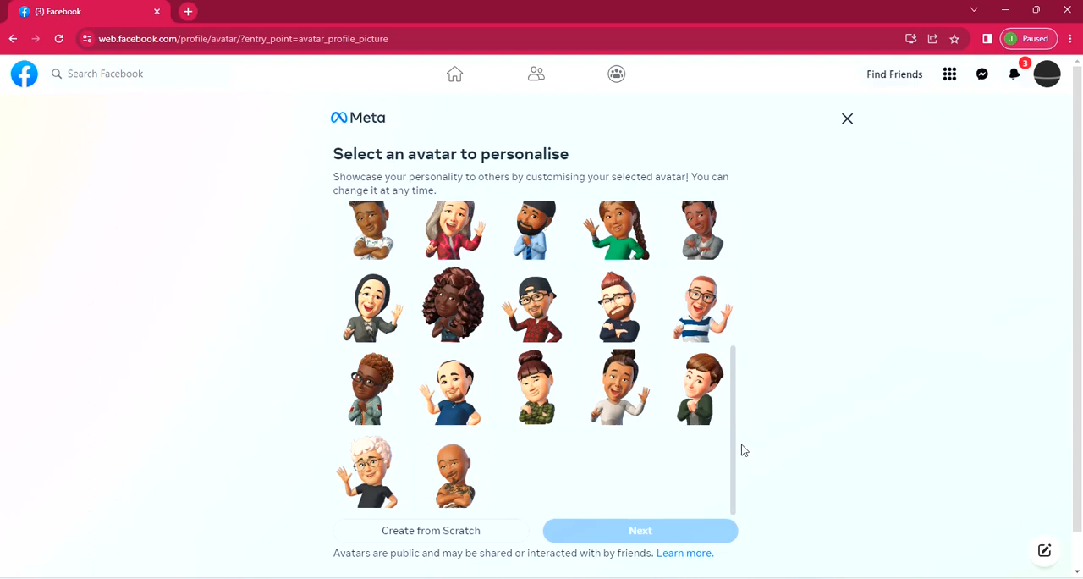
{"action": "mouse_move", "coordinate": [457, 472]}
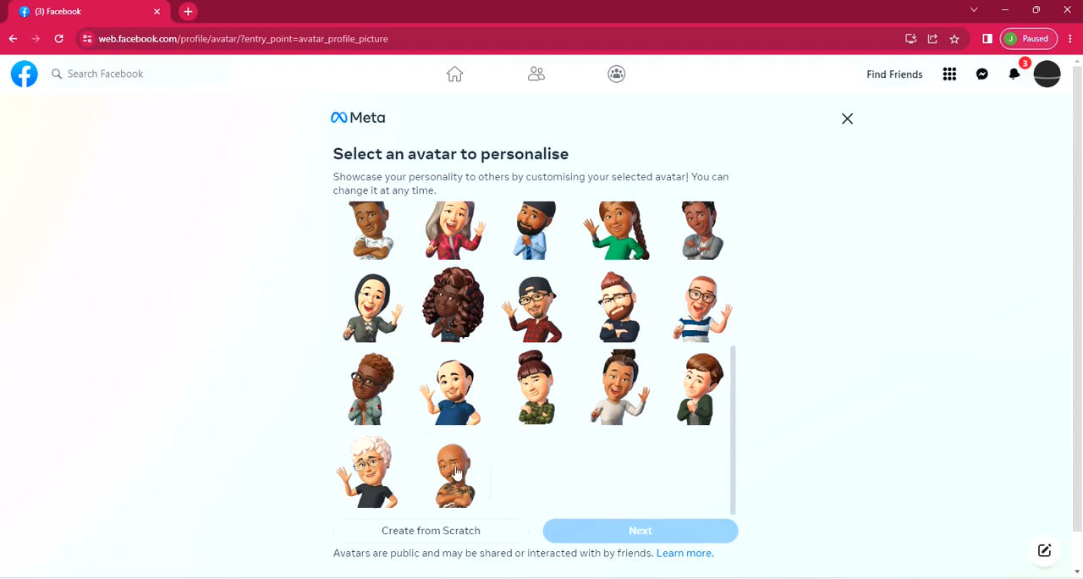
{"action": "left_click", "coordinate": [453, 471]}
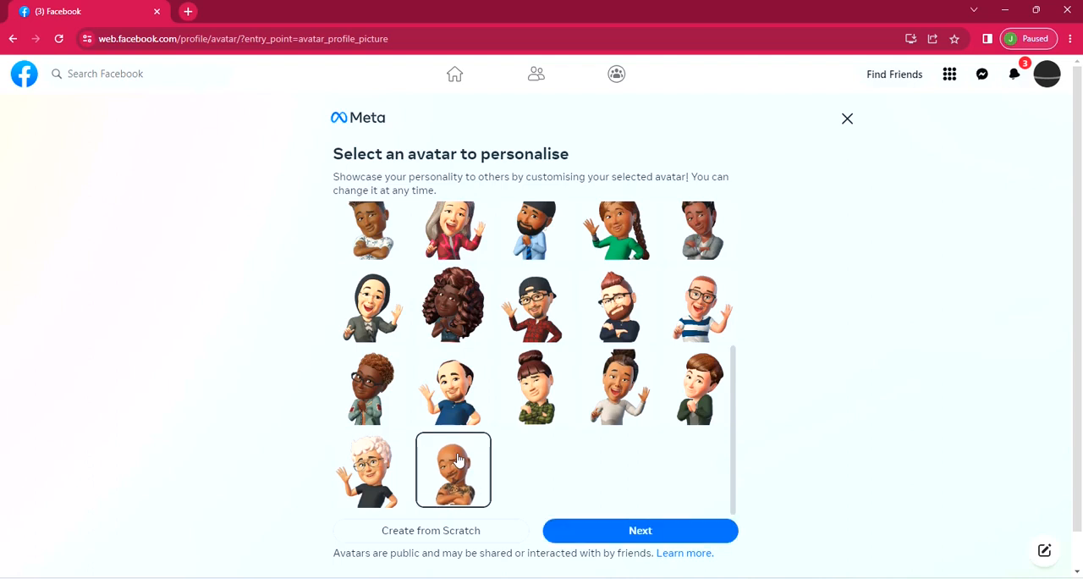
{"action": "left_click", "coordinate": [640, 530]}
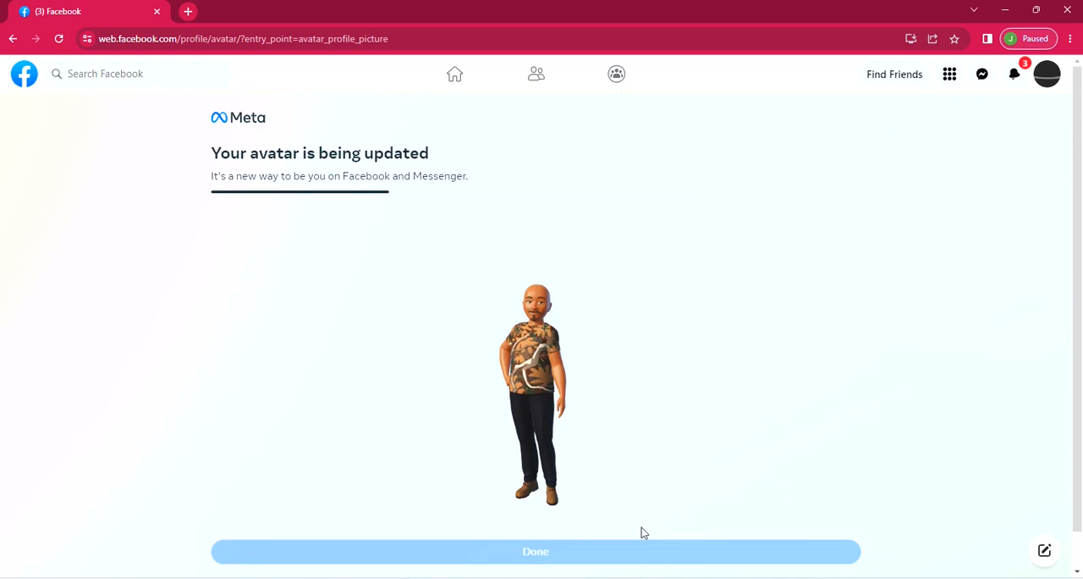
{"action": "mouse_move", "coordinate": [400, 293]}
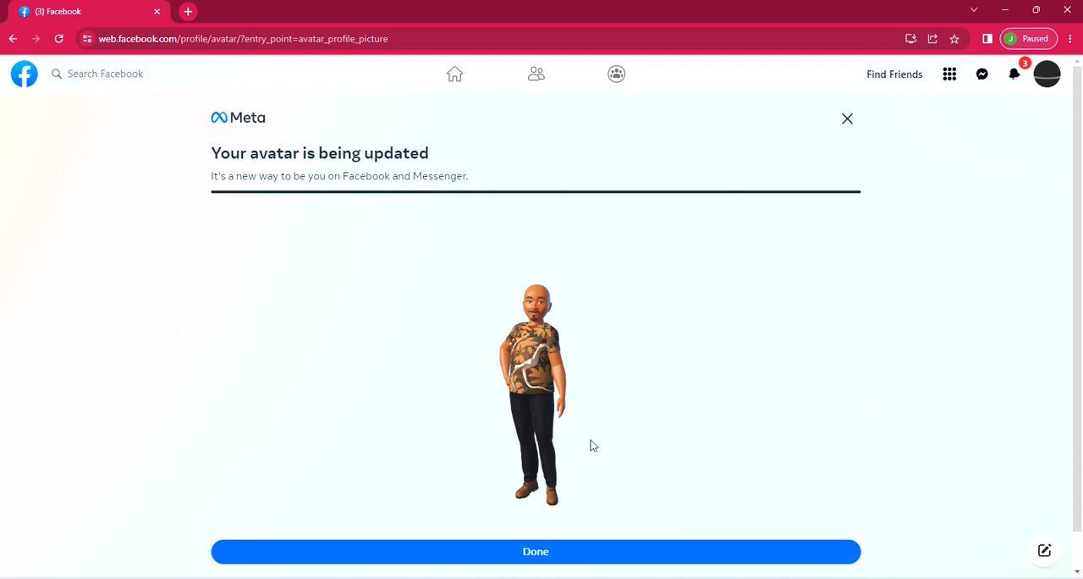
{"action": "mouse_move", "coordinate": [616, 440]}
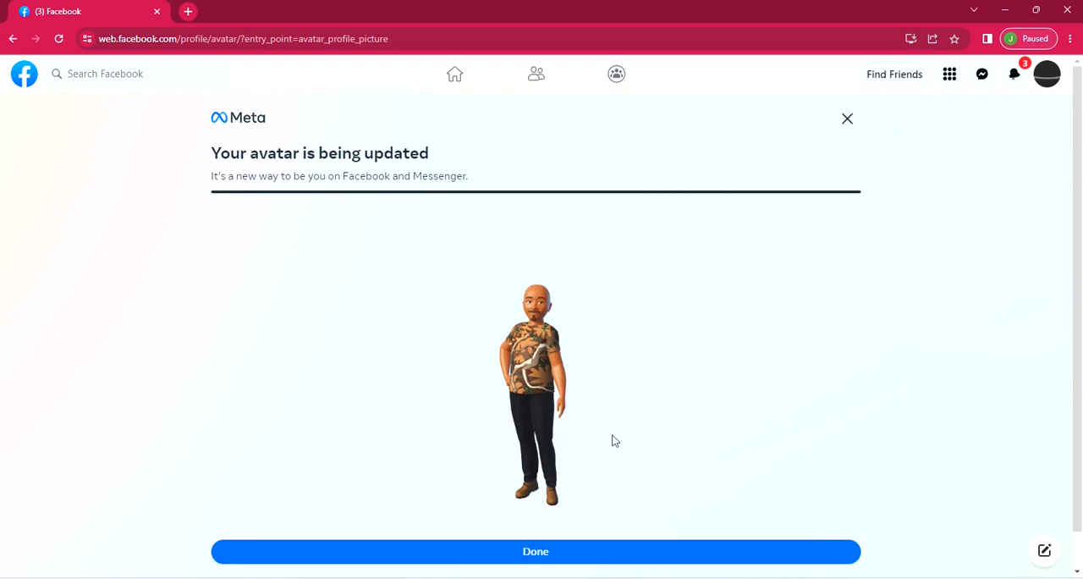
{"action": "mouse_move", "coordinate": [970, 352]}
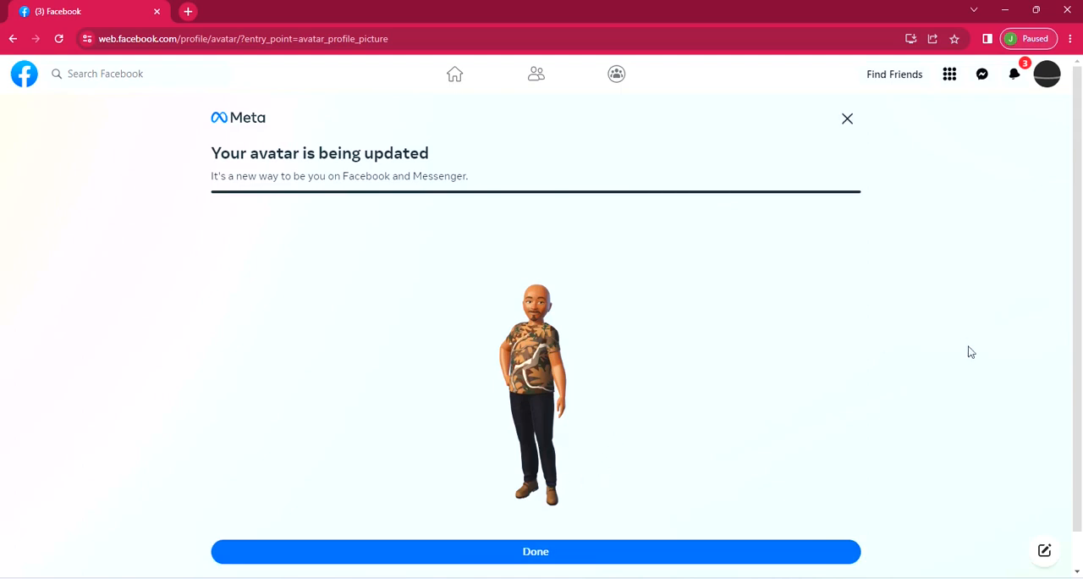
{"action": "mouse_move", "coordinate": [793, 203]}
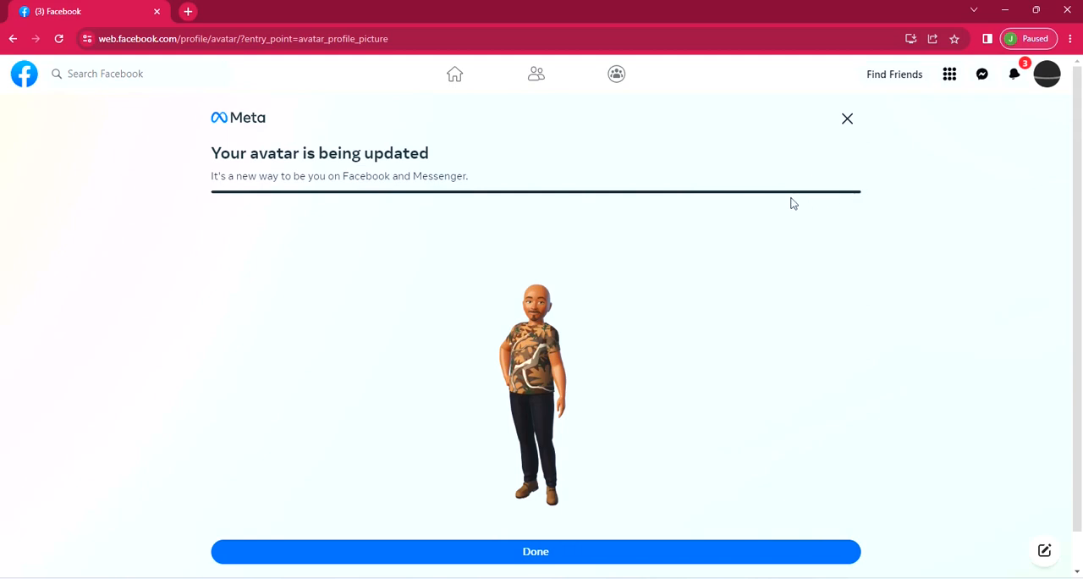
{"action": "mouse_move", "coordinate": [852, 378]}
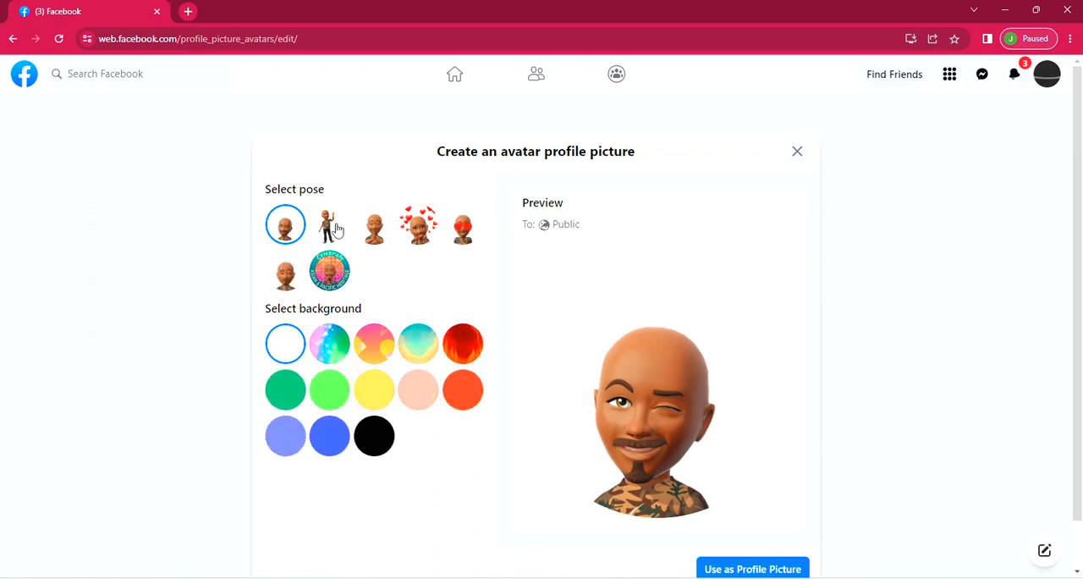
Preview the waving, hands-together and hearts poses, then return to the winking head pose.
{"action": "left_click", "coordinate": [329, 224]}
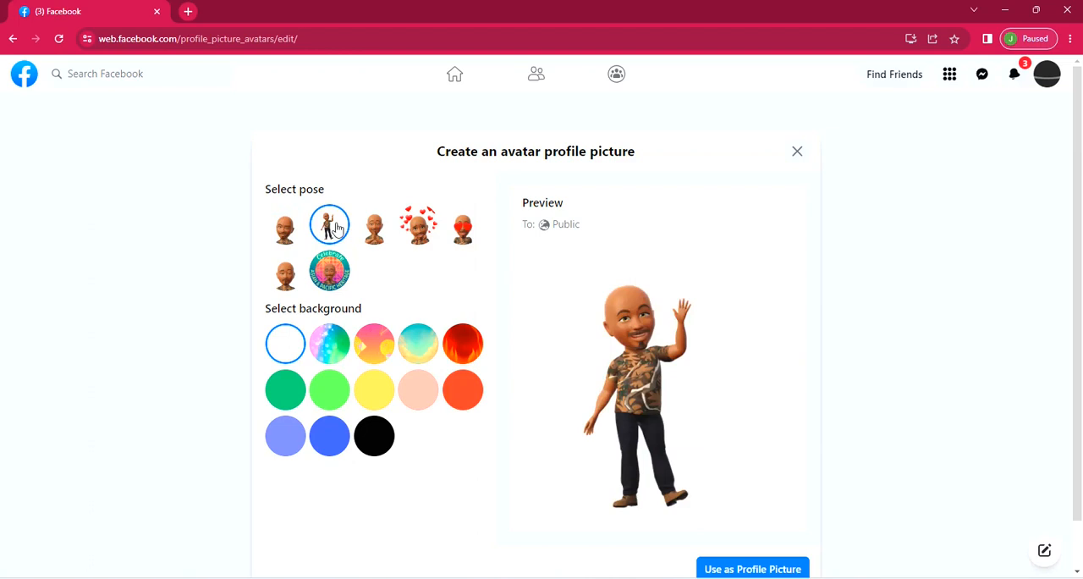
{"action": "mouse_move", "coordinate": [431, 210]}
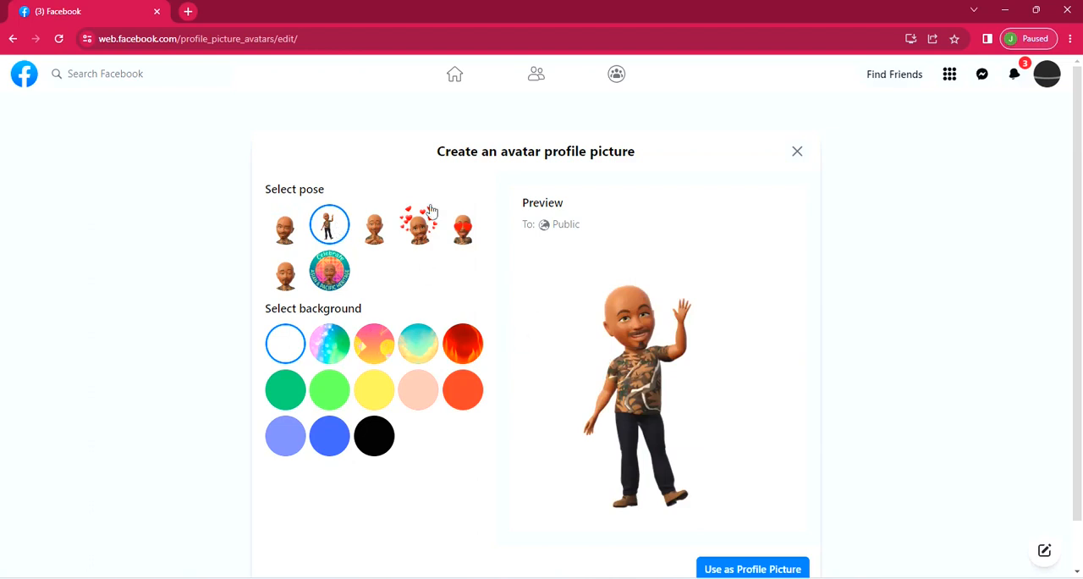
{"action": "left_click", "coordinate": [373, 225]}
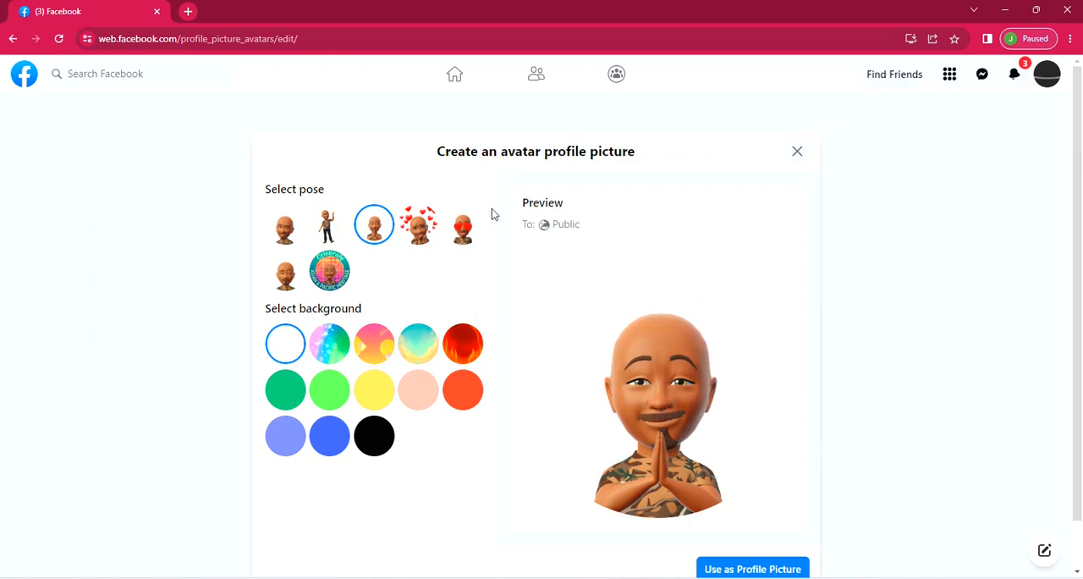
{"action": "left_click", "coordinate": [418, 224]}
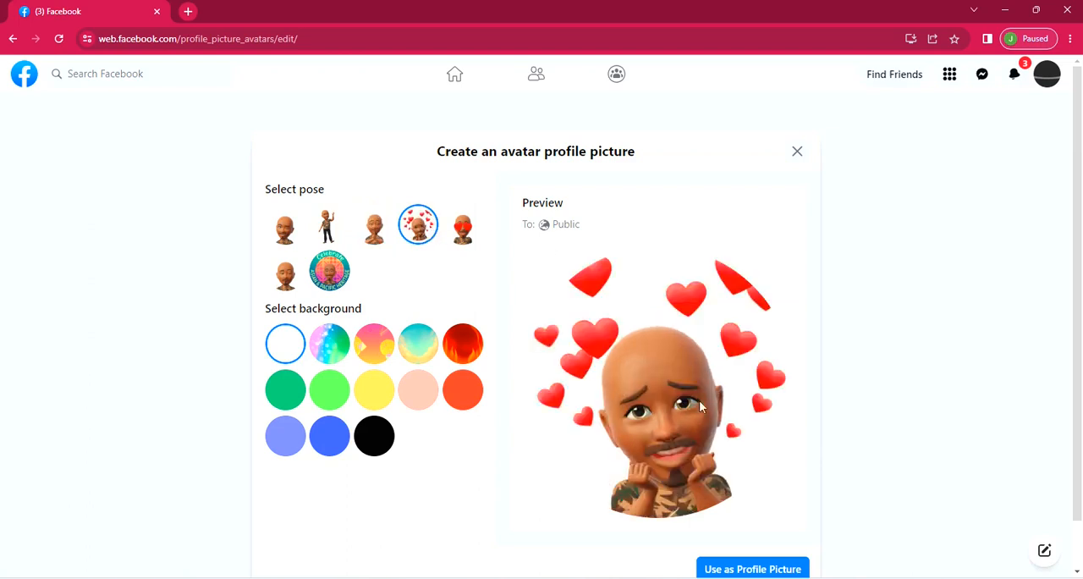
{"action": "mouse_move", "coordinate": [443, 290]}
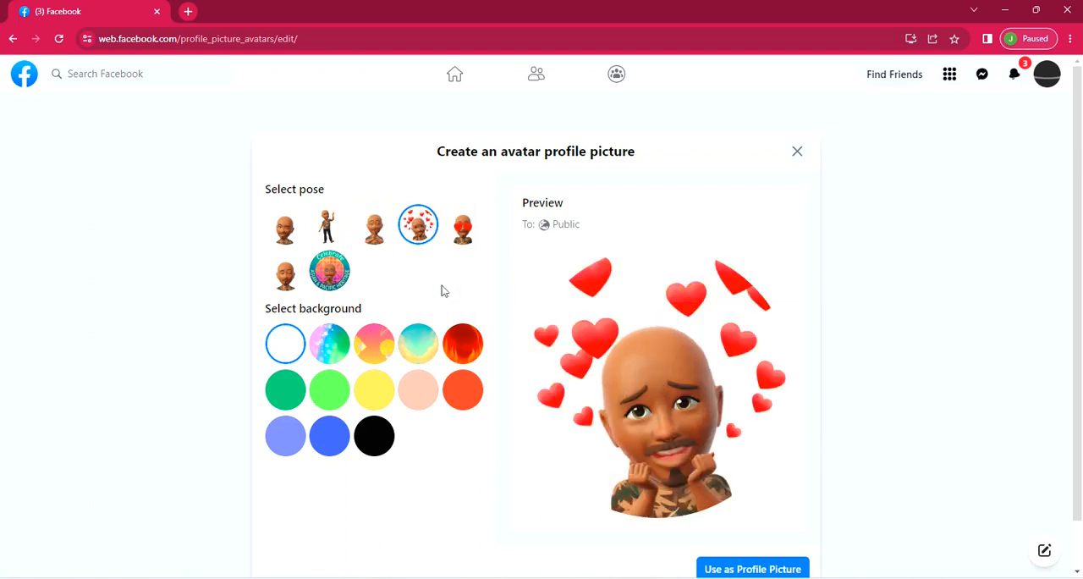
{"action": "left_click", "coordinate": [329, 271]}
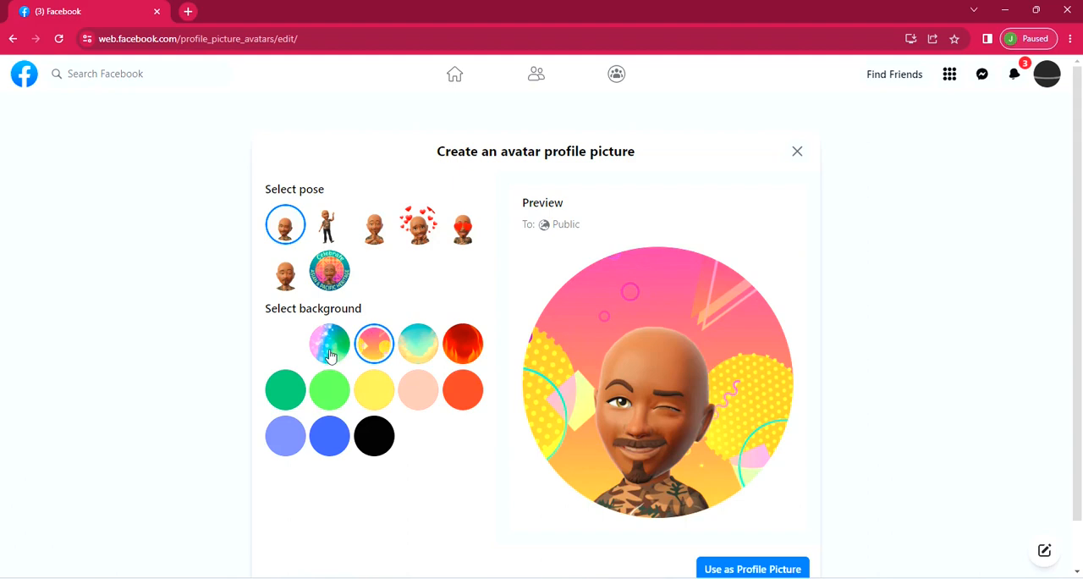
Try rainbow sparkle and black backgrounds, then pick the pink-and-yellow patterned one.
{"action": "left_click", "coordinate": [329, 343]}
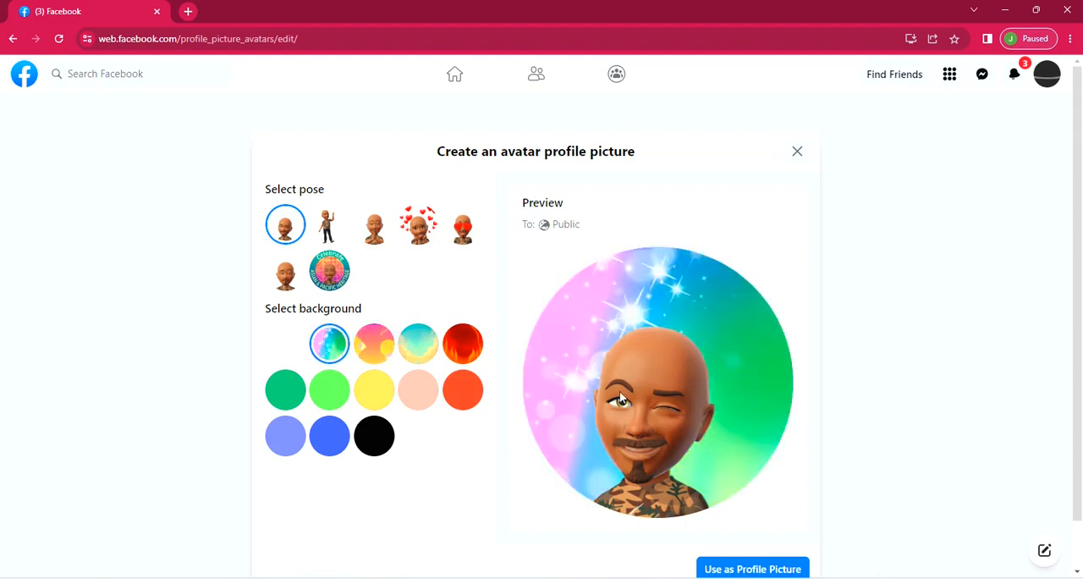
{"action": "mouse_move", "coordinate": [413, 420]}
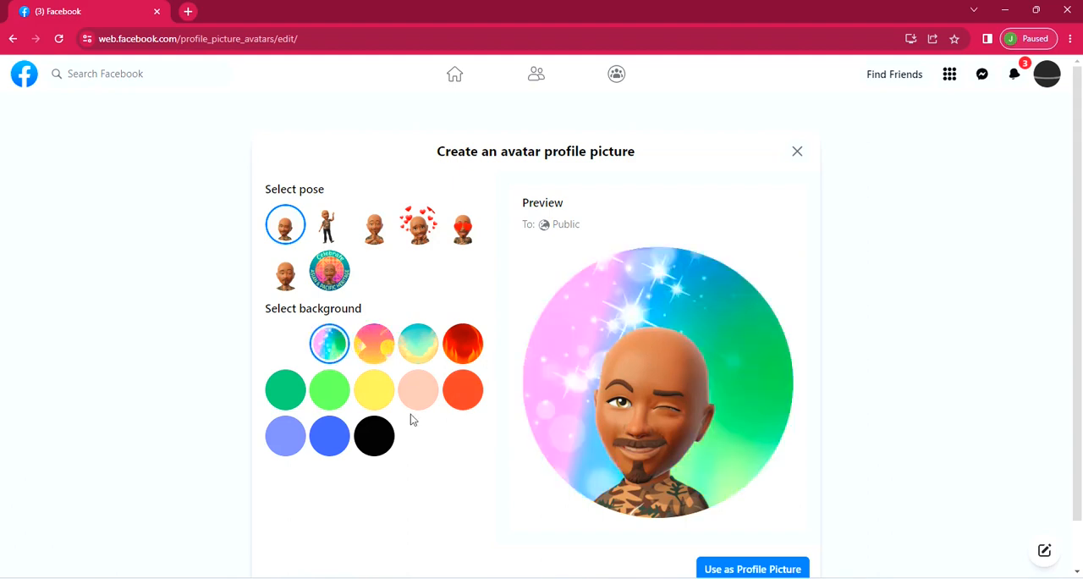
{"action": "left_click", "coordinate": [374, 436]}
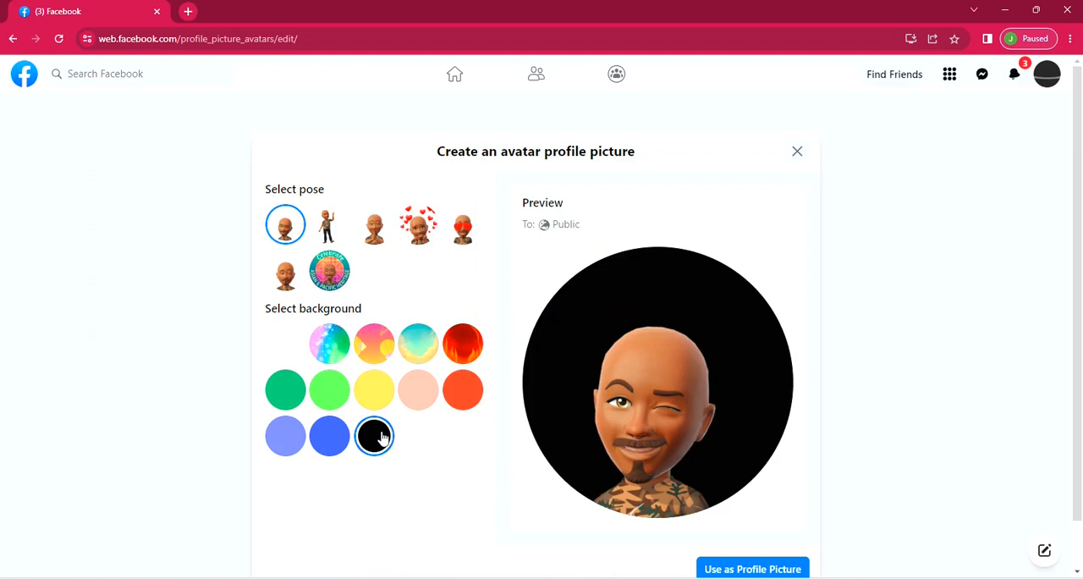
{"action": "mouse_move", "coordinate": [464, 443]}
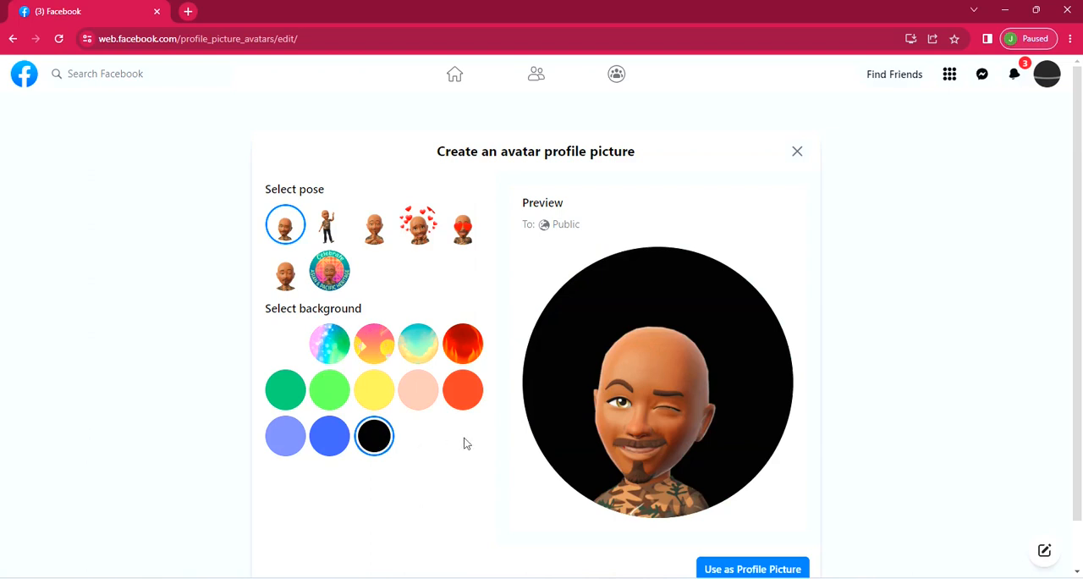
{"action": "left_click", "coordinate": [374, 343]}
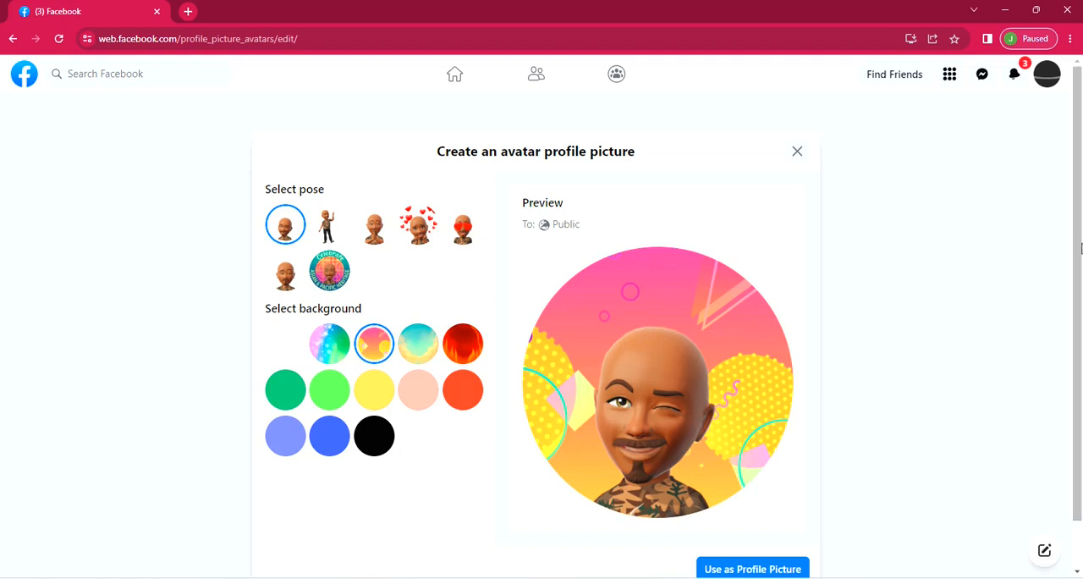
Make the winking avatar on the pink-and-yellow background the profile picture.
{"action": "scroll", "scroll_direction": "down", "scroll_amount": 3}
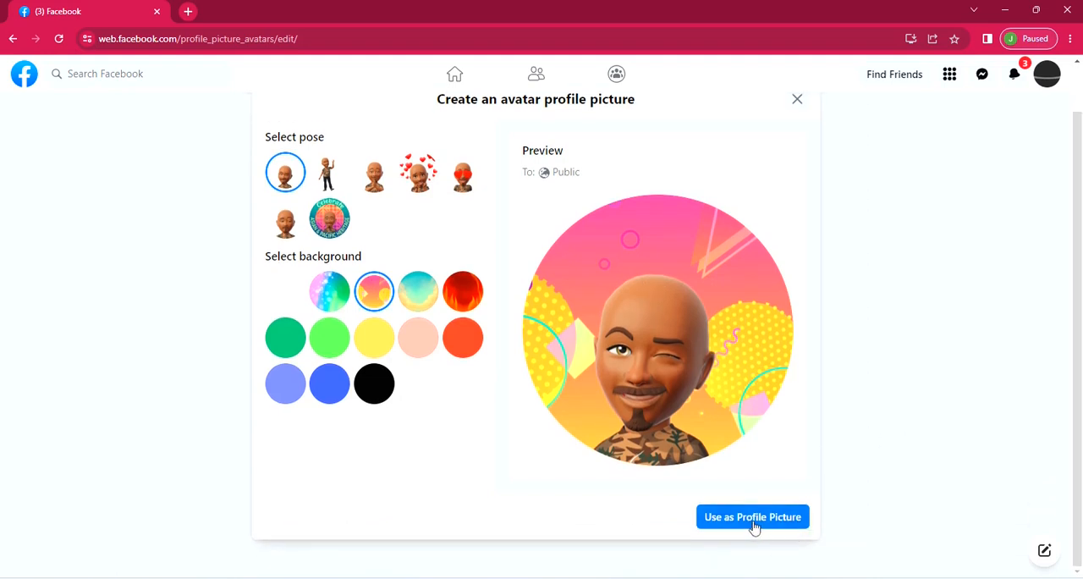
{"action": "left_click", "coordinate": [751, 516]}
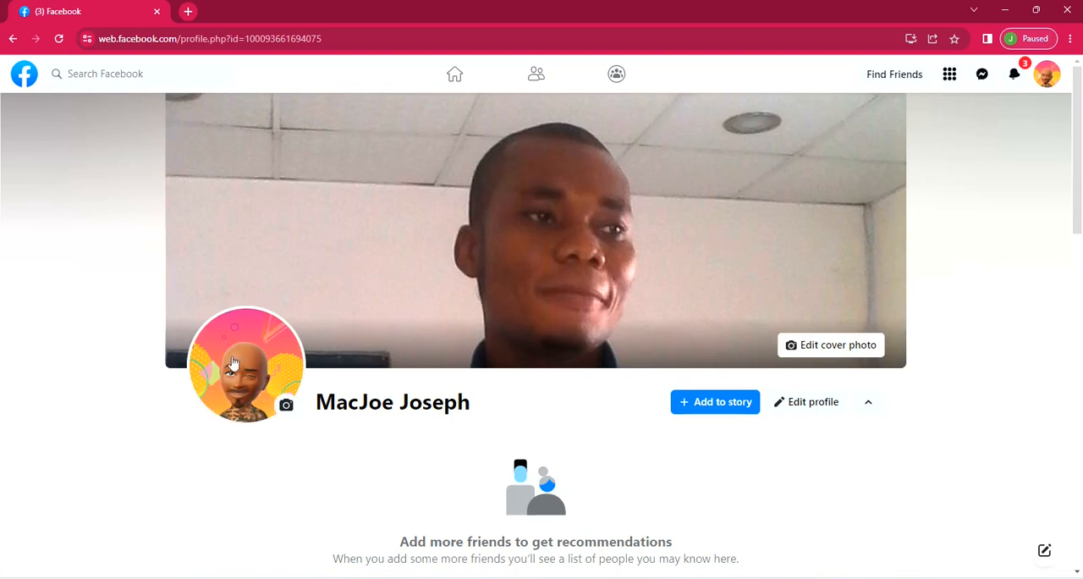
{"action": "mouse_move", "coordinate": [271, 314]}
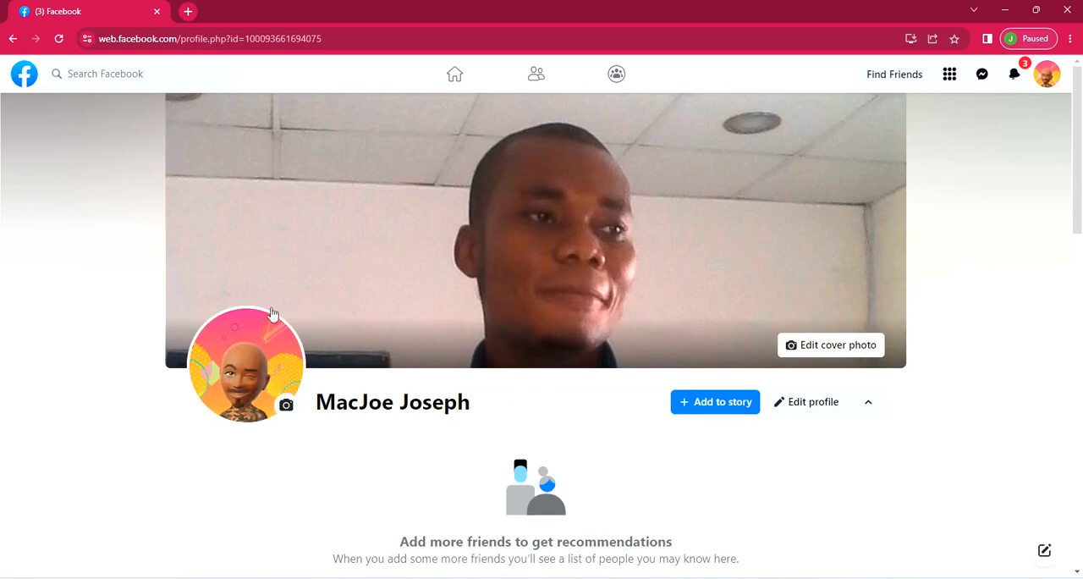
{"action": "mouse_move", "coordinate": [241, 385]}
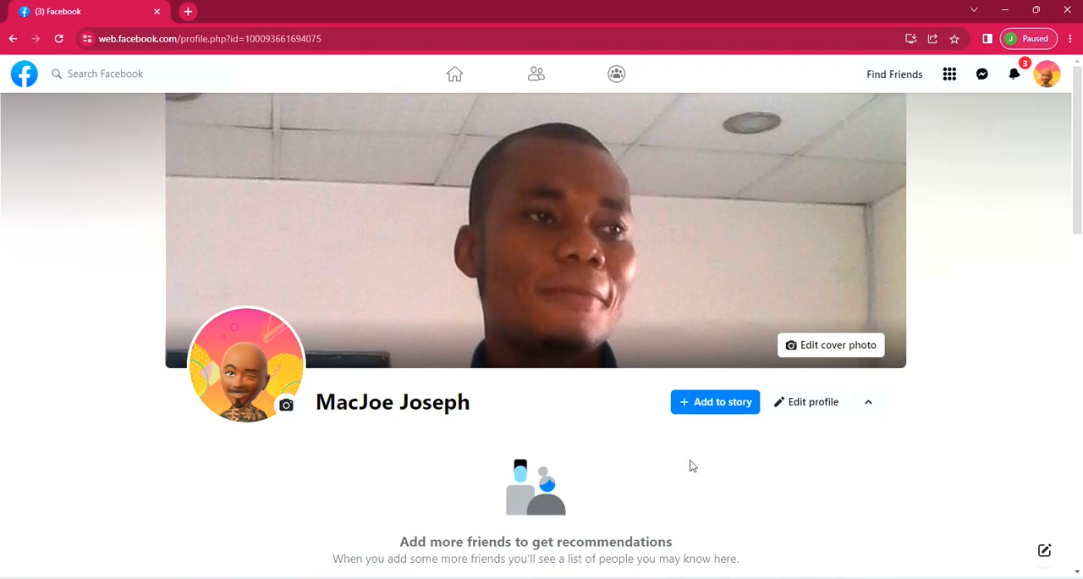
{"action": "mouse_move", "coordinate": [689, 430]}
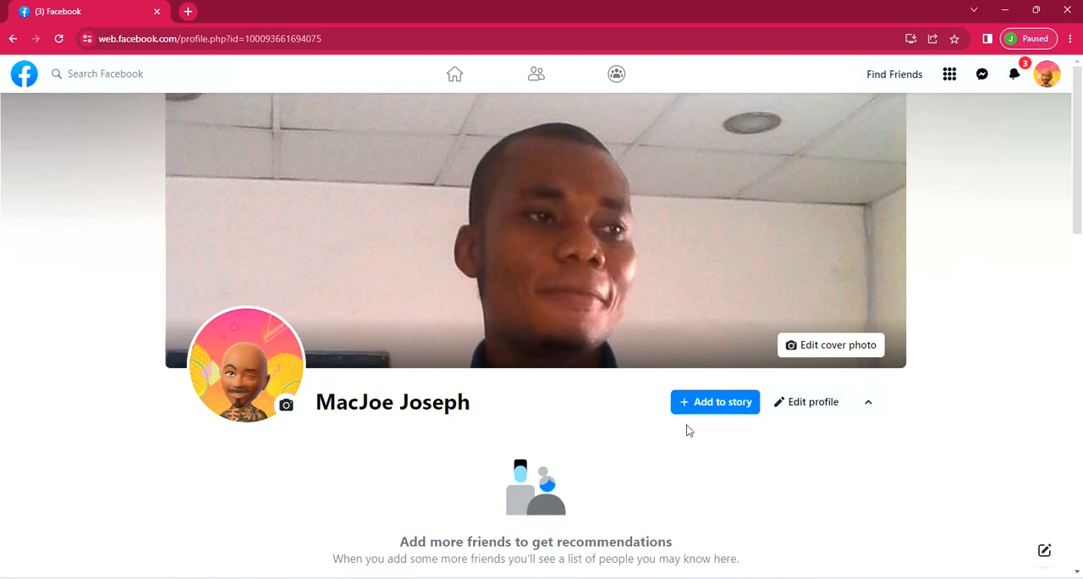
{"action": "mouse_move", "coordinate": [857, 356]}
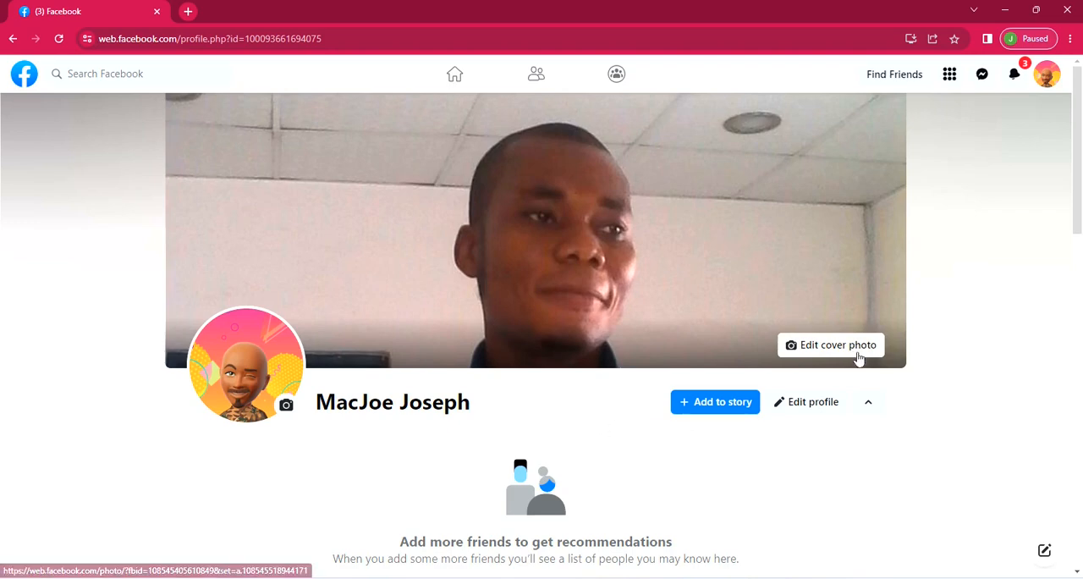
{"action": "mouse_move", "coordinate": [806, 402]}
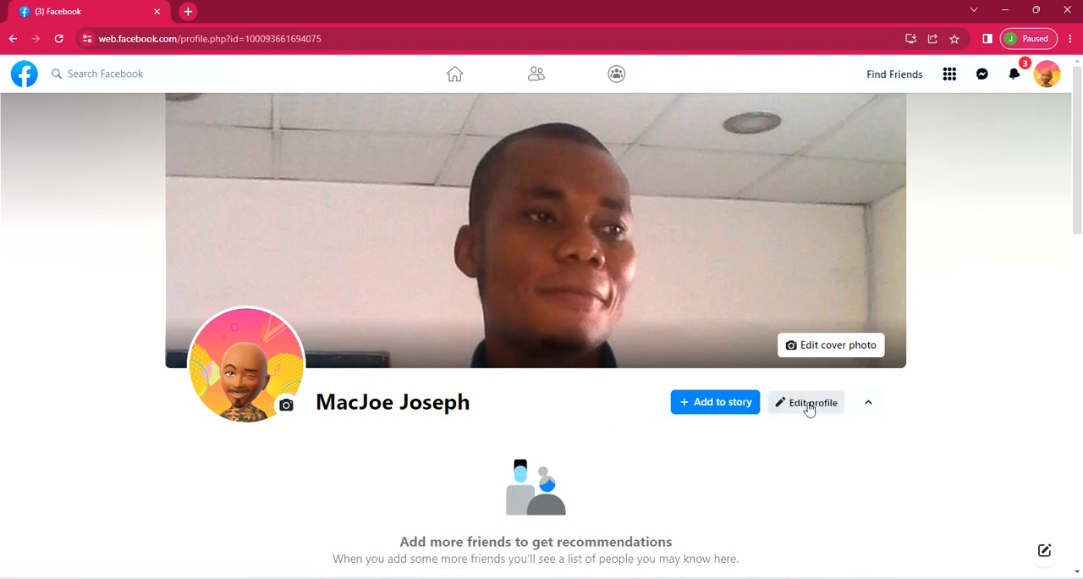
Open the profile picture options and browse frames to preview the Climate action frame.
{"action": "left_click", "coordinate": [805, 402]}
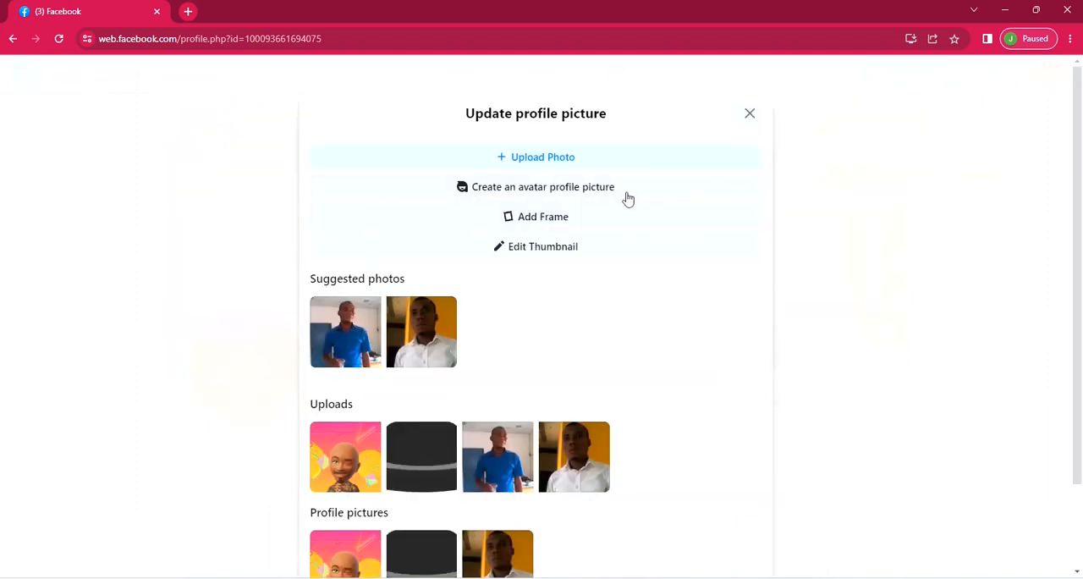
{"action": "mouse_move", "coordinate": [656, 160]}
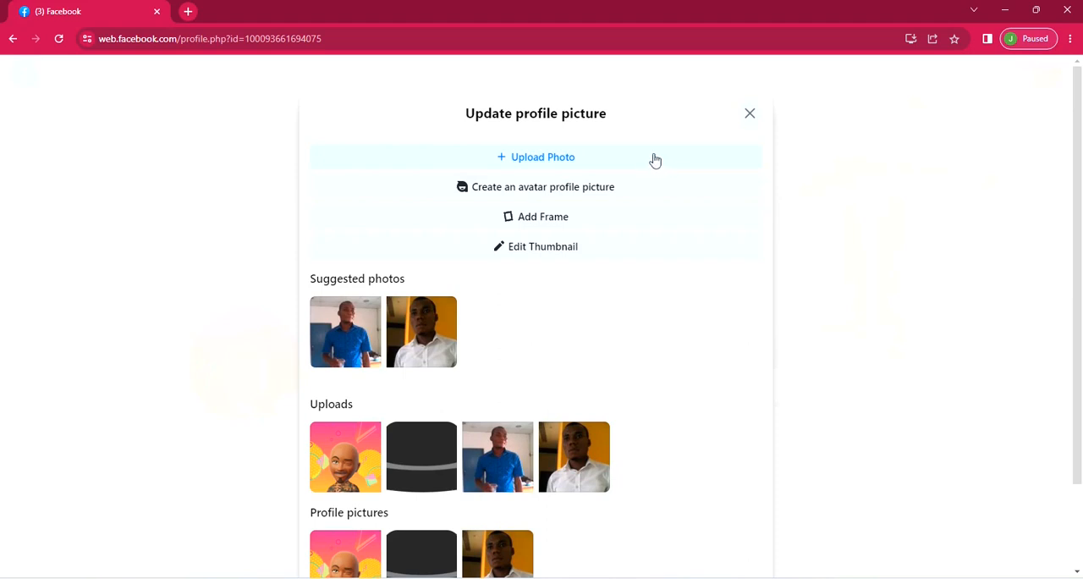
{"action": "mouse_move", "coordinate": [609, 209]}
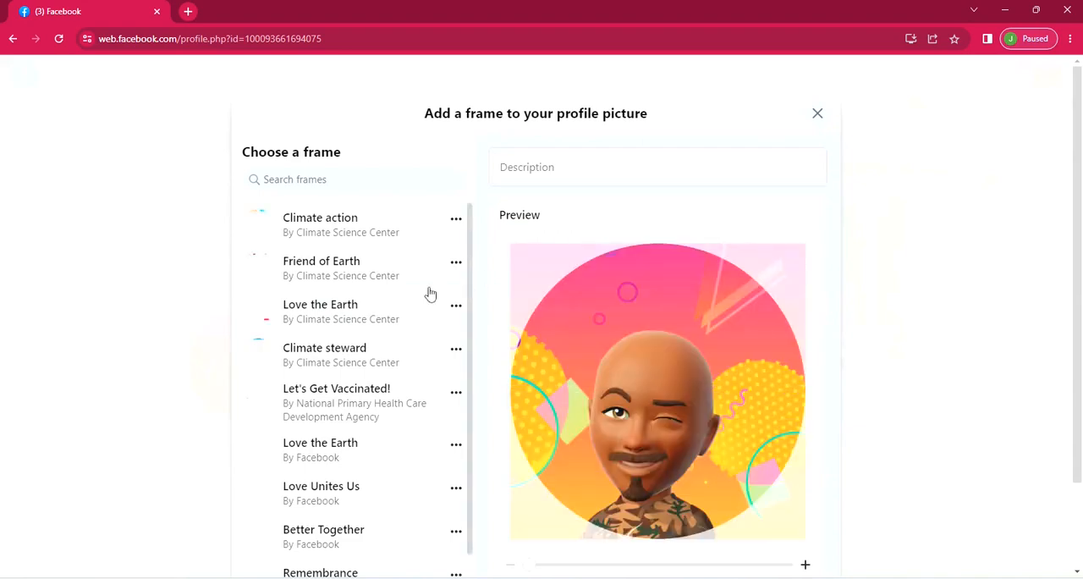
{"action": "scroll", "scroll_direction": "down", "scroll_amount": 3}
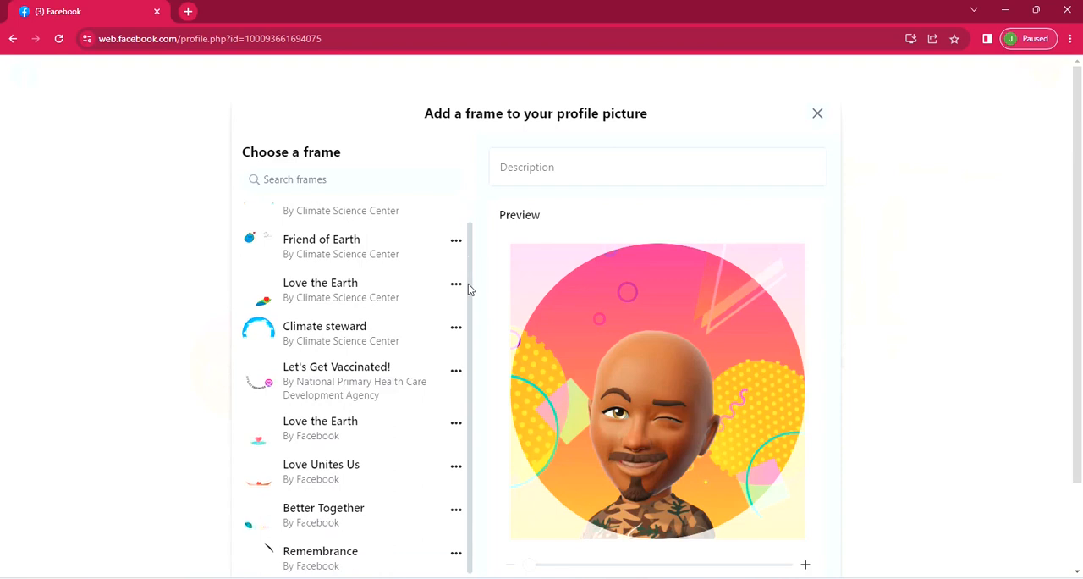
{"action": "scroll", "scroll_direction": "down", "scroll_amount": 3}
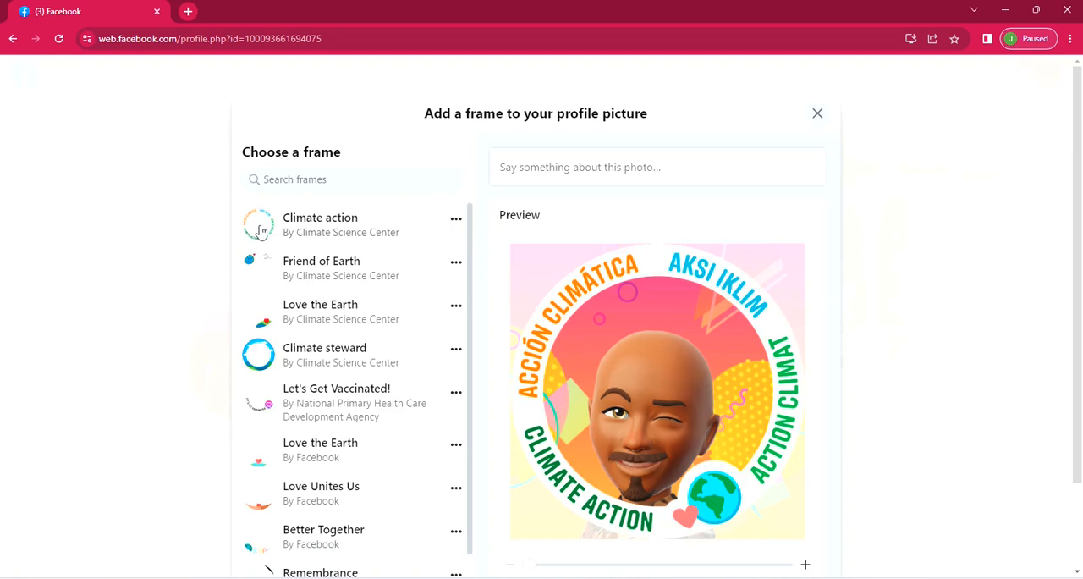
{"action": "mouse_move", "coordinate": [734, 477]}
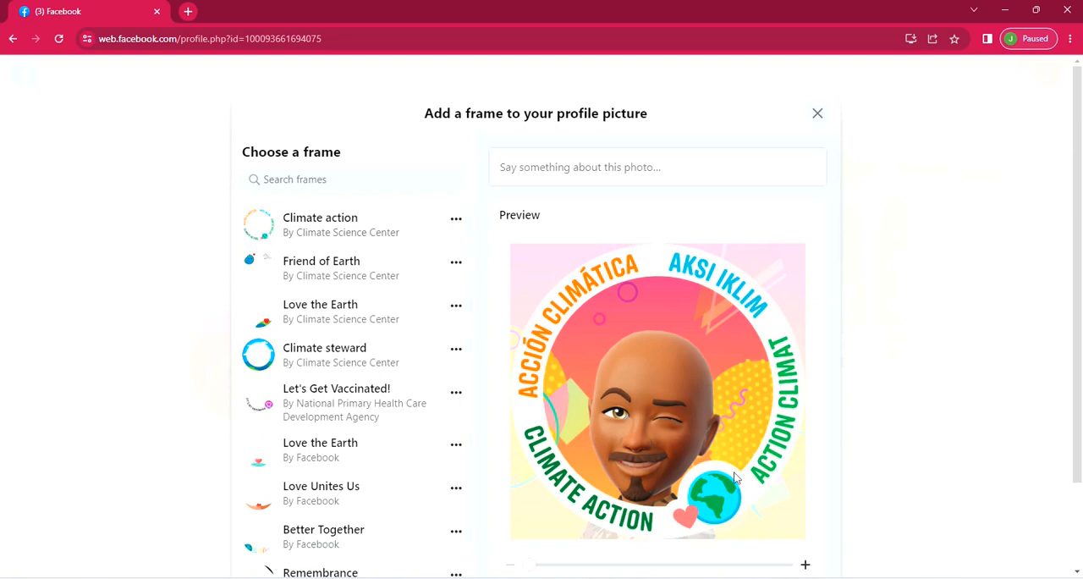
{"action": "mouse_move", "coordinate": [661, 256]}
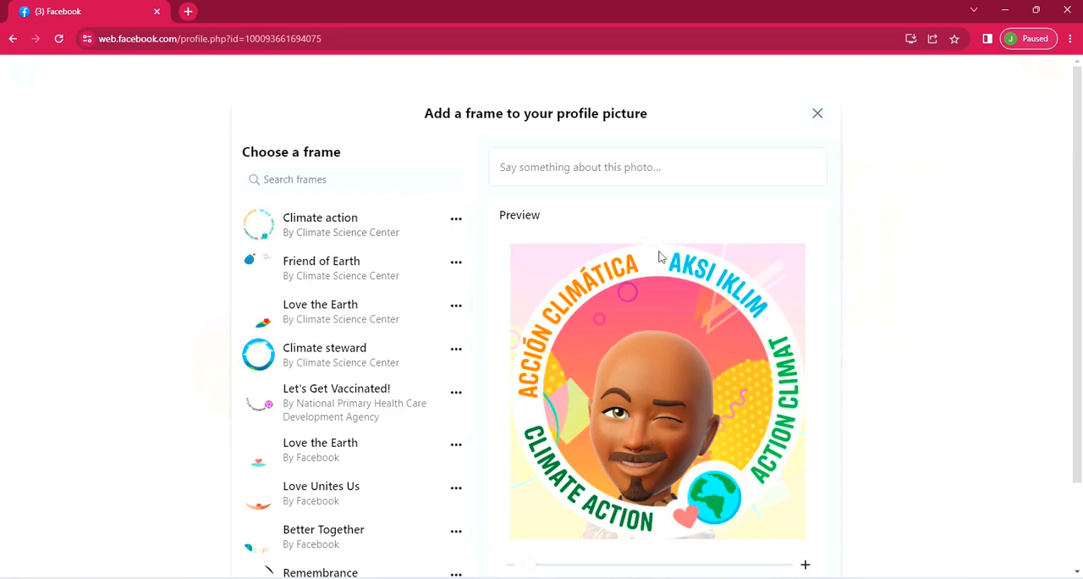
{"action": "mouse_move", "coordinate": [596, 497]}
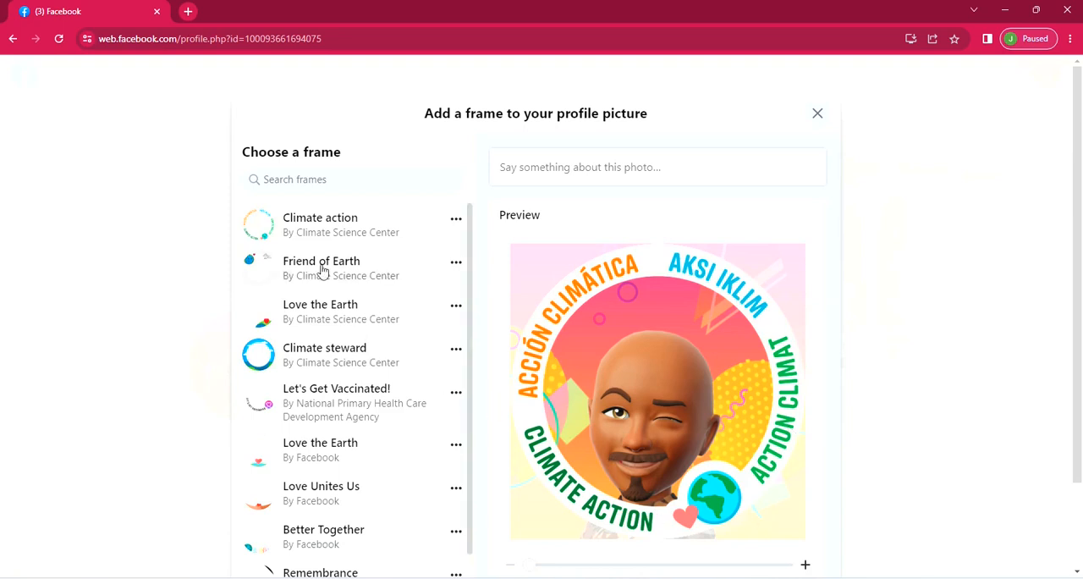
Apply the Friend of Earth frame, keep the 1-month revert, and set it as profile picture.
{"action": "left_click", "coordinate": [321, 260]}
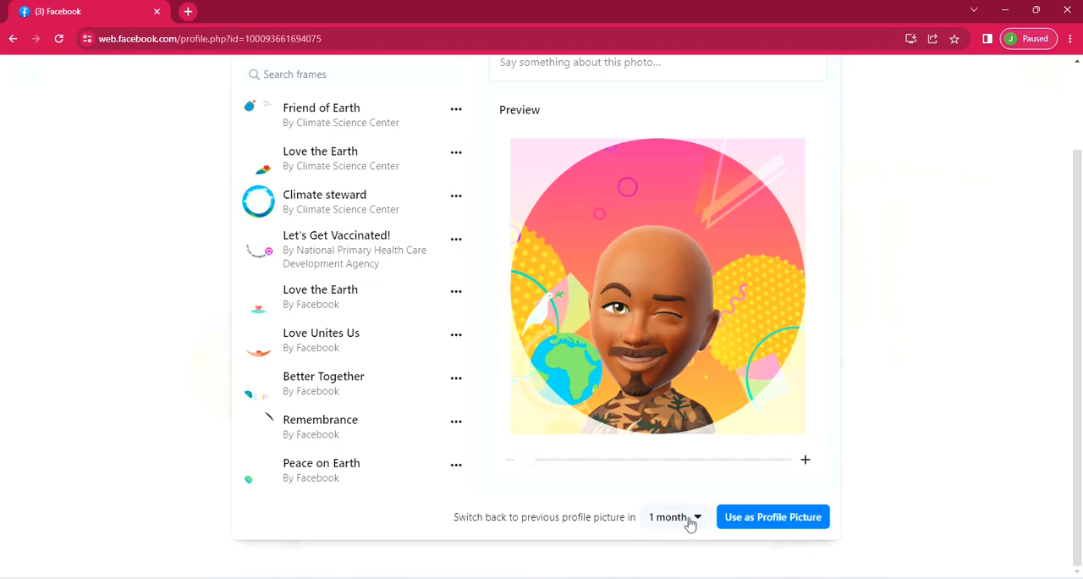
{"action": "left_click", "coordinate": [674, 516]}
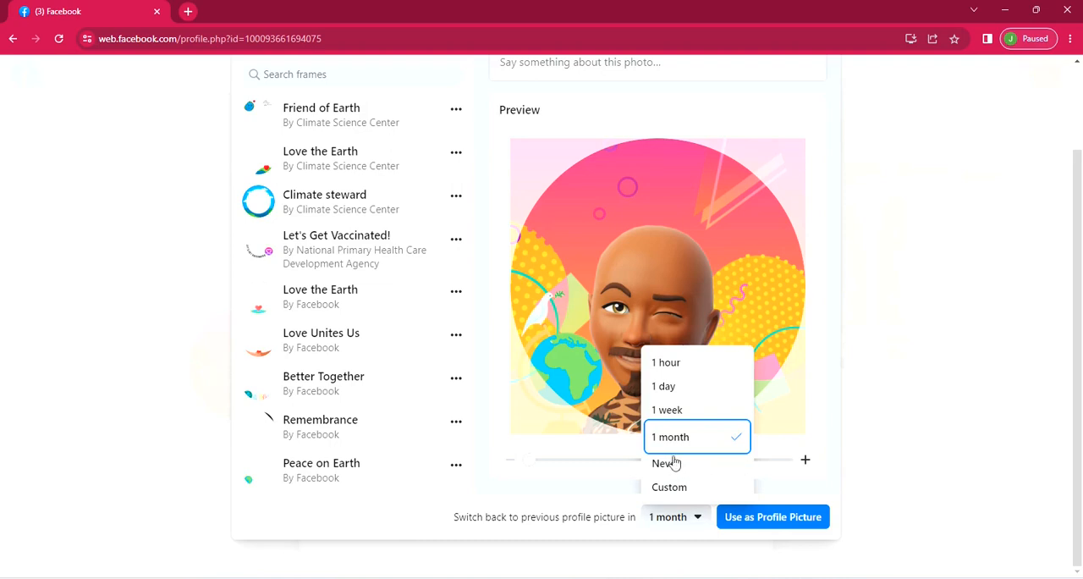
{"action": "mouse_move", "coordinate": [666, 462]}
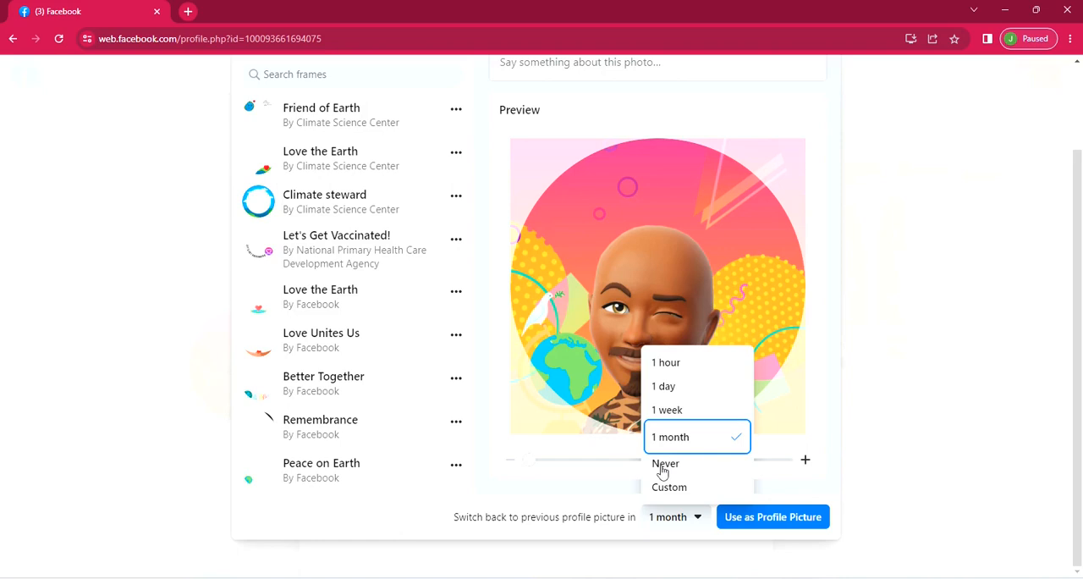
{"action": "mouse_move", "coordinate": [666, 471]}
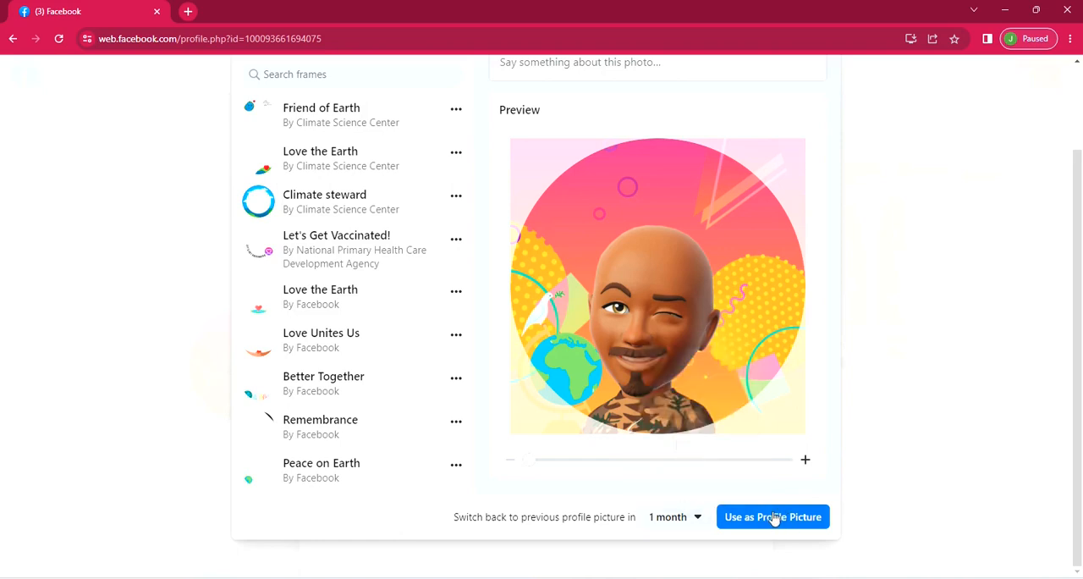
{"action": "left_click", "coordinate": [772, 517]}
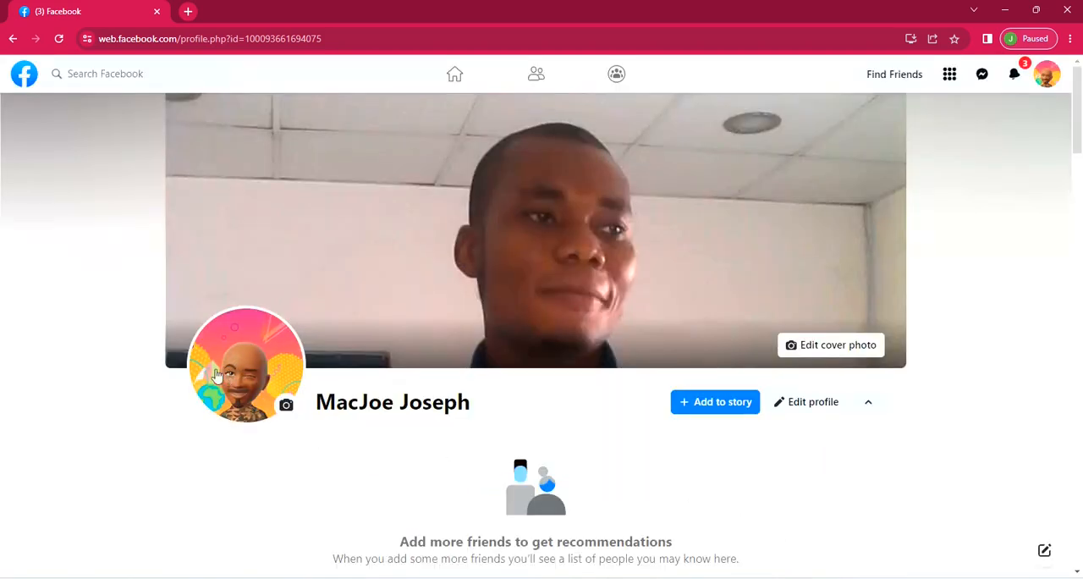
{"action": "mouse_move", "coordinate": [672, 402]}
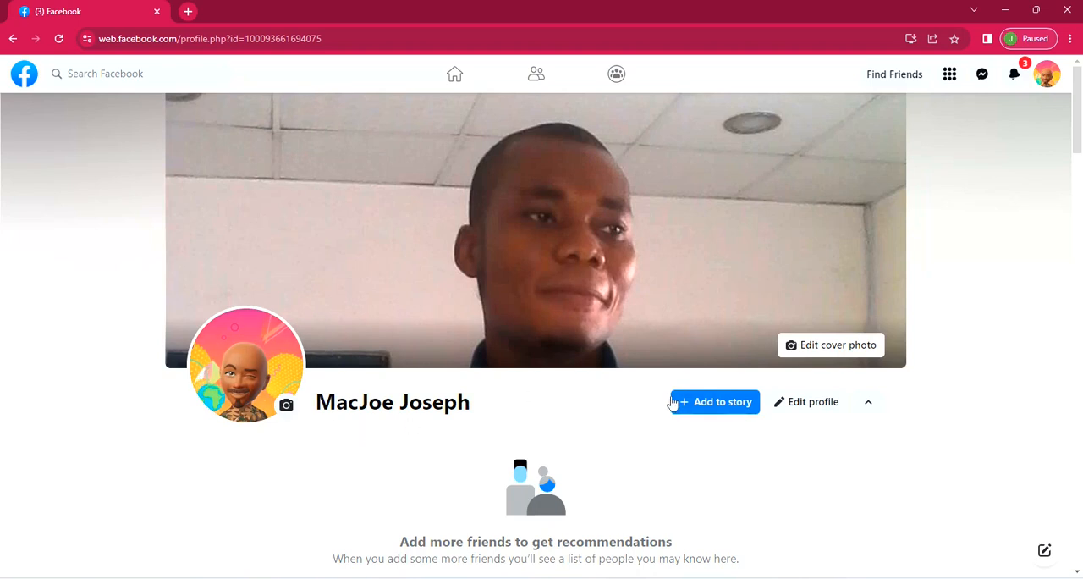
{"action": "mouse_move", "coordinate": [617, 445]}
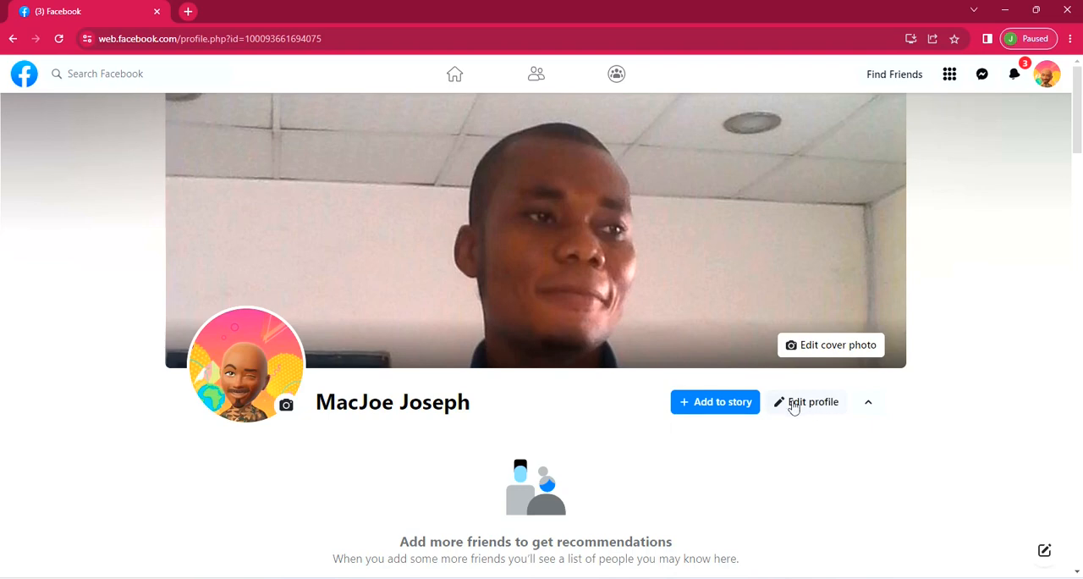
Open Edit profile and choose Edit beside Profile picture.
{"action": "left_click", "coordinate": [806, 401]}
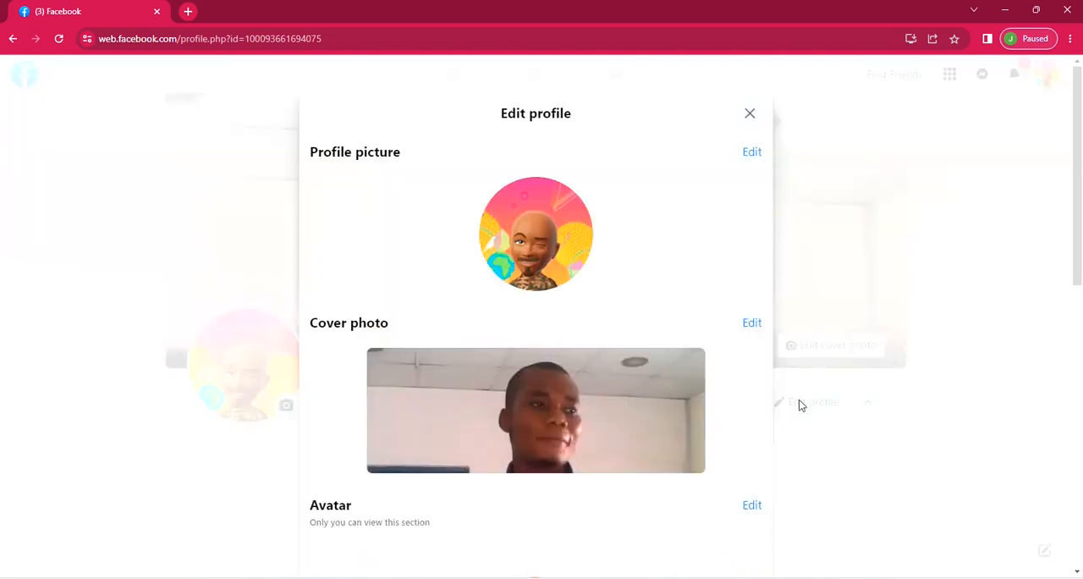
{"action": "left_click", "coordinate": [752, 152]}
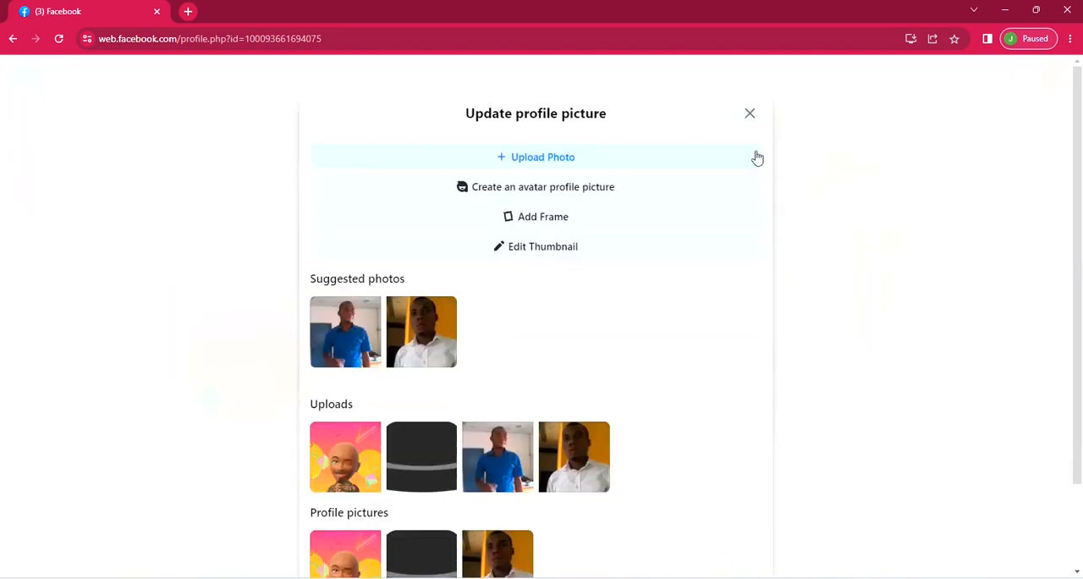
{"action": "mouse_move", "coordinate": [665, 251]}
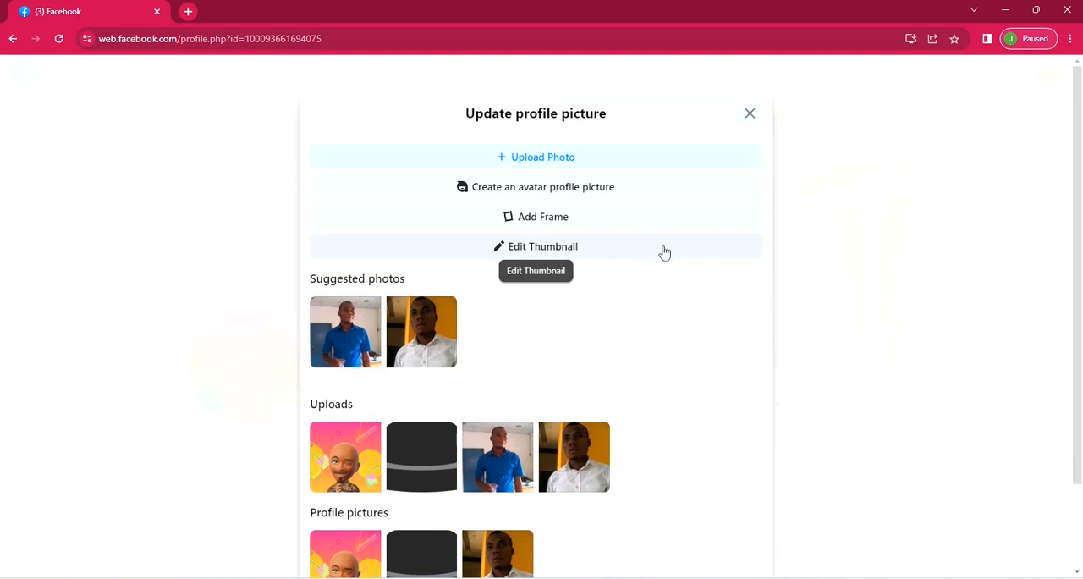
Zoom into the avatar thumbnail, drag it into position, and save.
{"action": "left_click", "coordinate": [542, 246]}
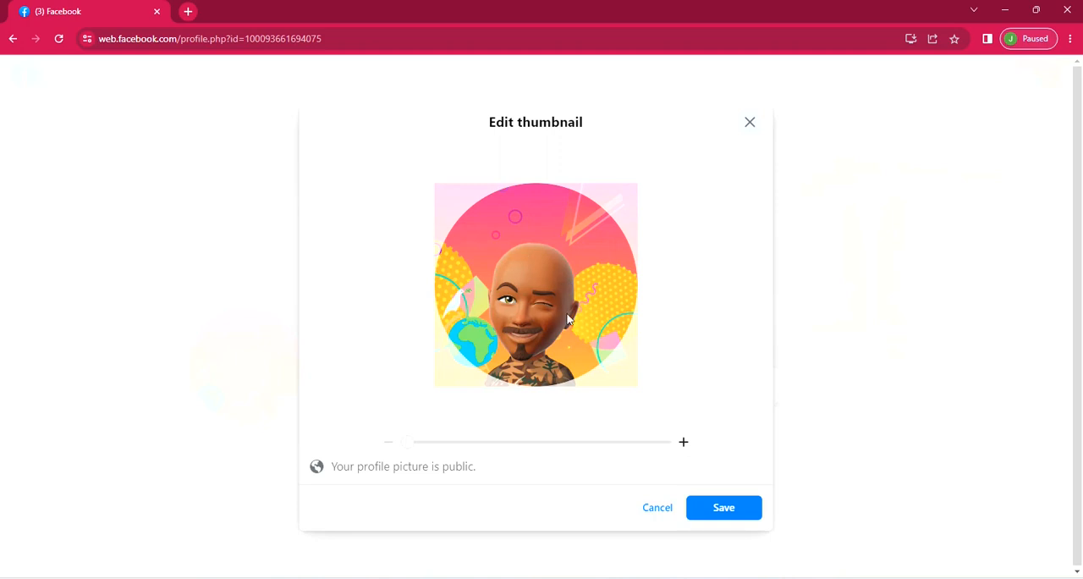
{"action": "mouse_move", "coordinate": [414, 472]}
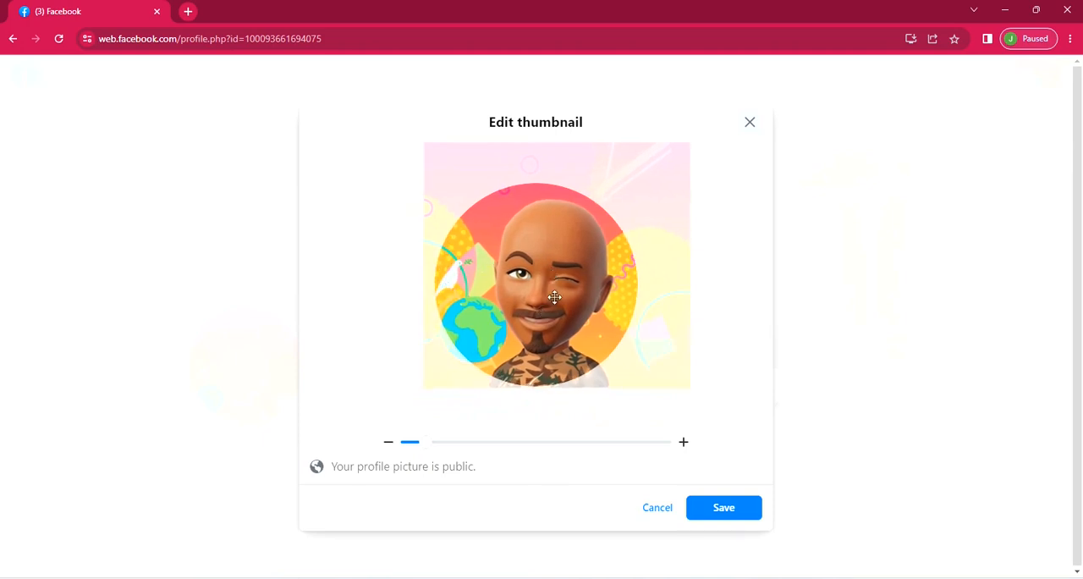
{"action": "left_click_drag", "start_coordinate": [556, 297], "coordinate": [544, 305]}
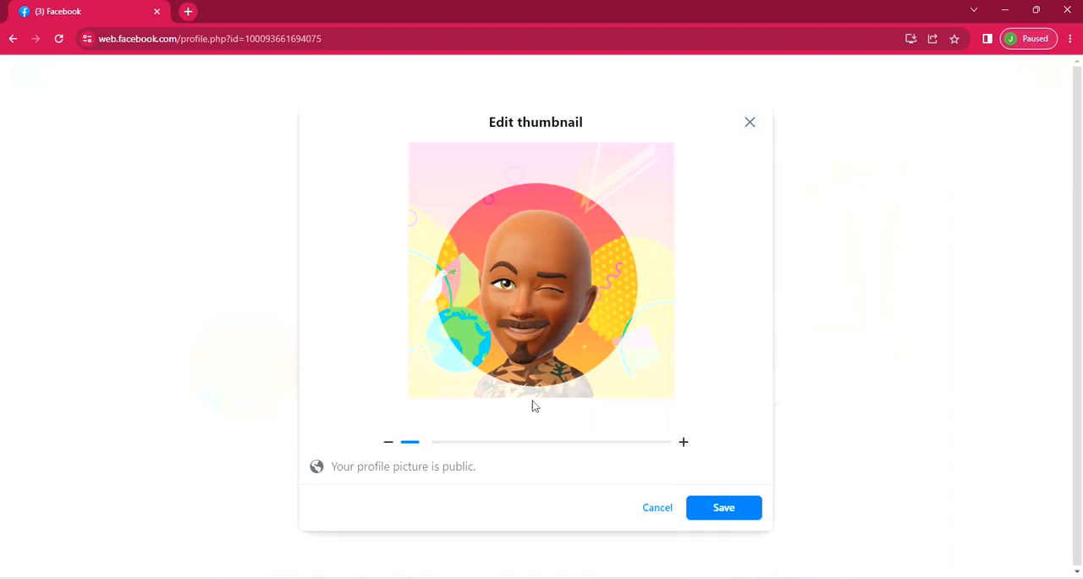
{"action": "left_click", "coordinate": [724, 507]}
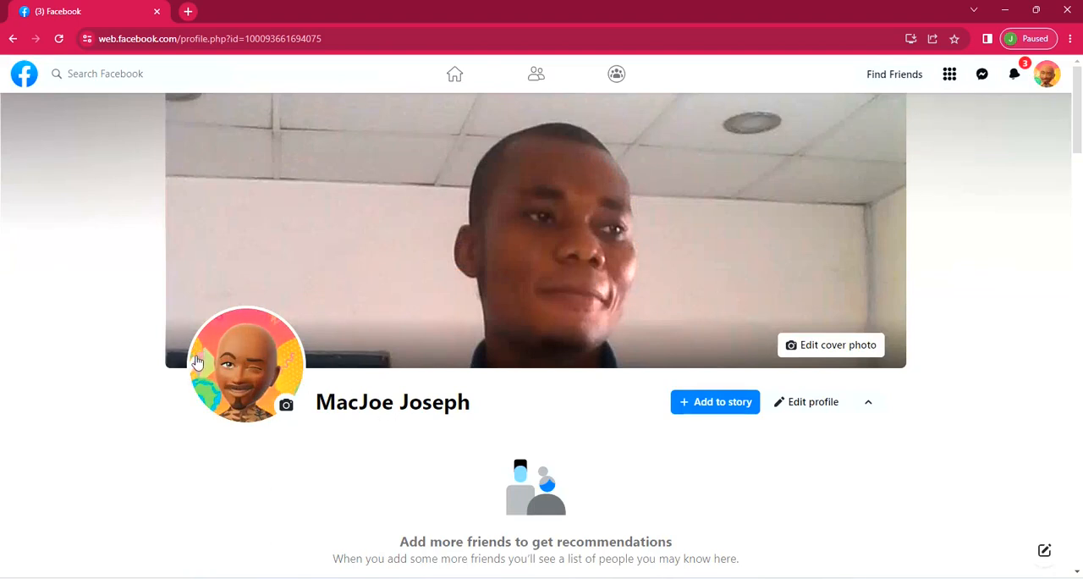
{"action": "mouse_move", "coordinate": [947, 410]}
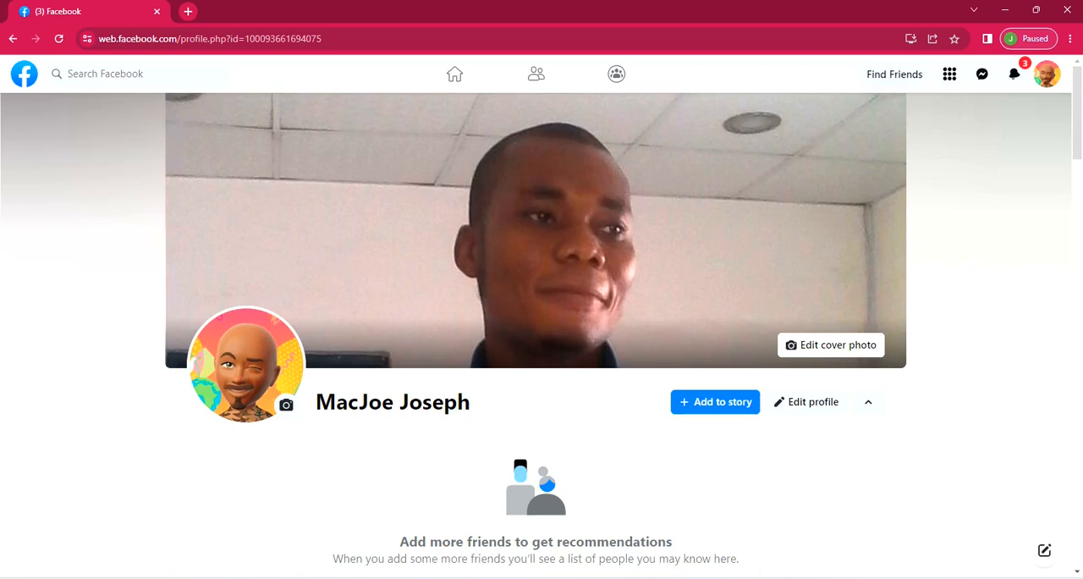
{"action": "left_click", "coordinate": [1047, 73]}
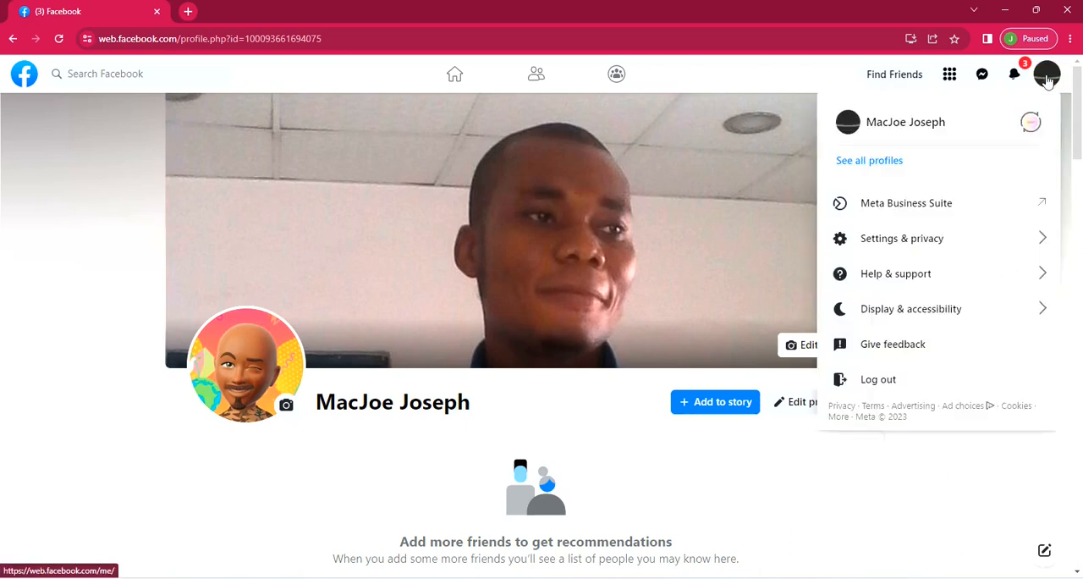
{"action": "left_click", "coordinate": [878, 379]}
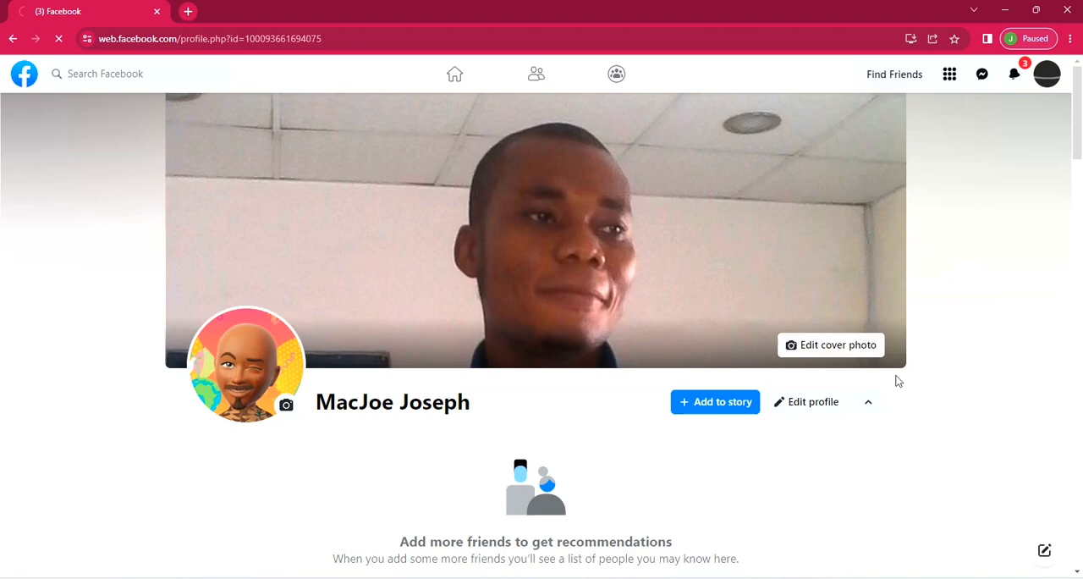